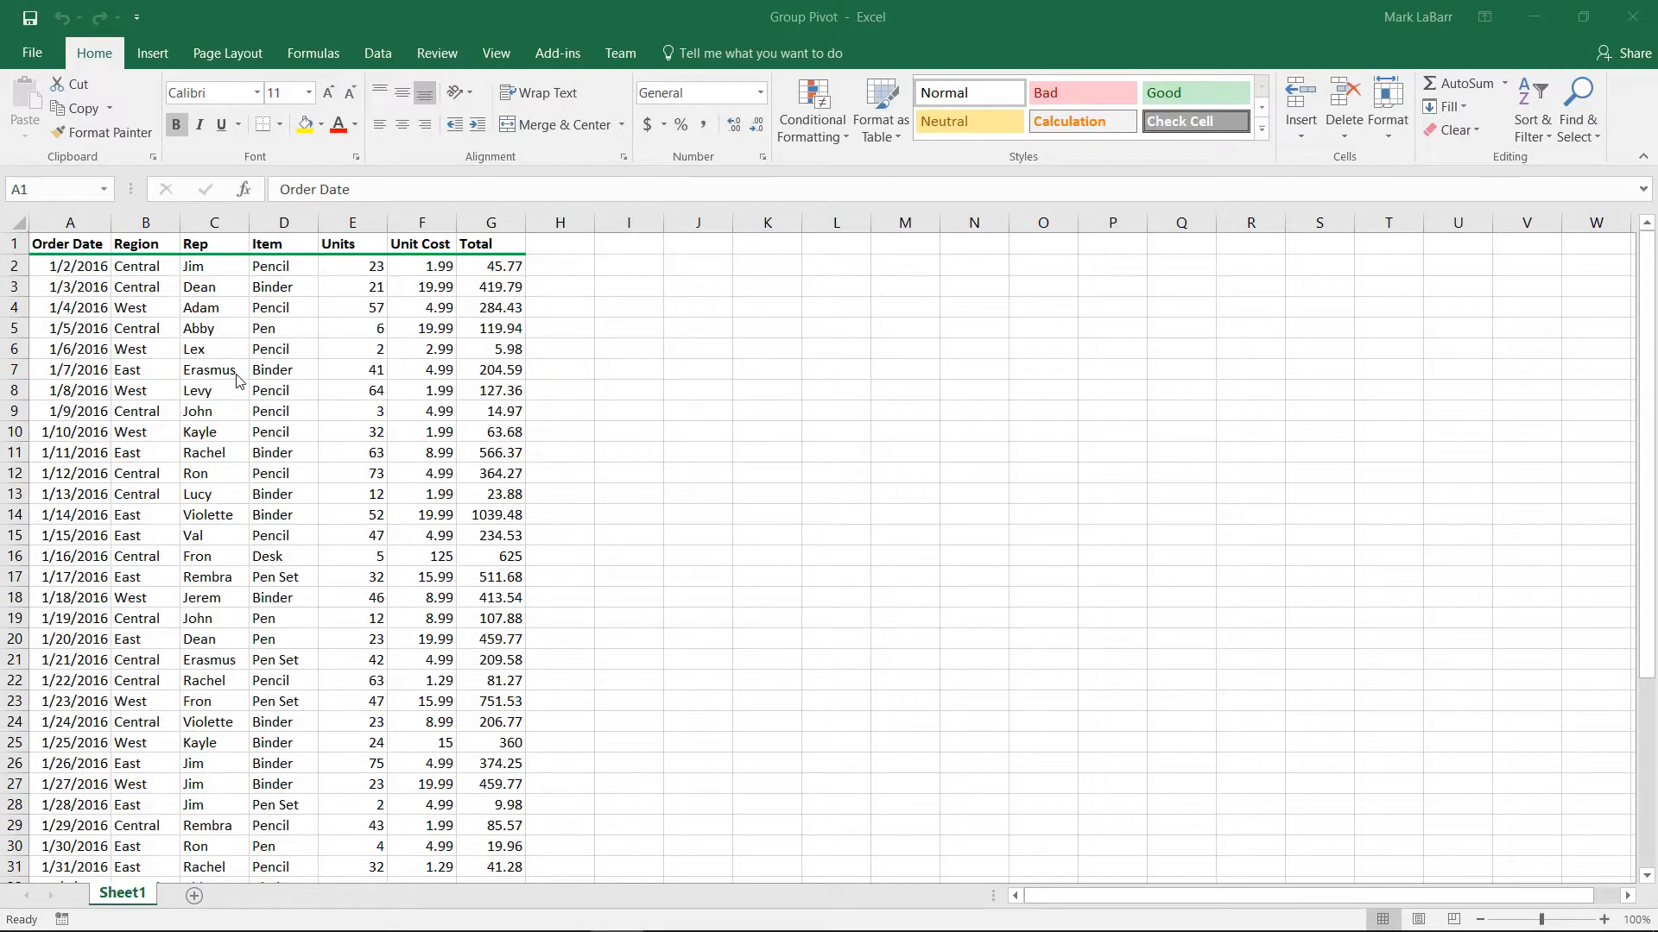
mouse_move(261, 431)
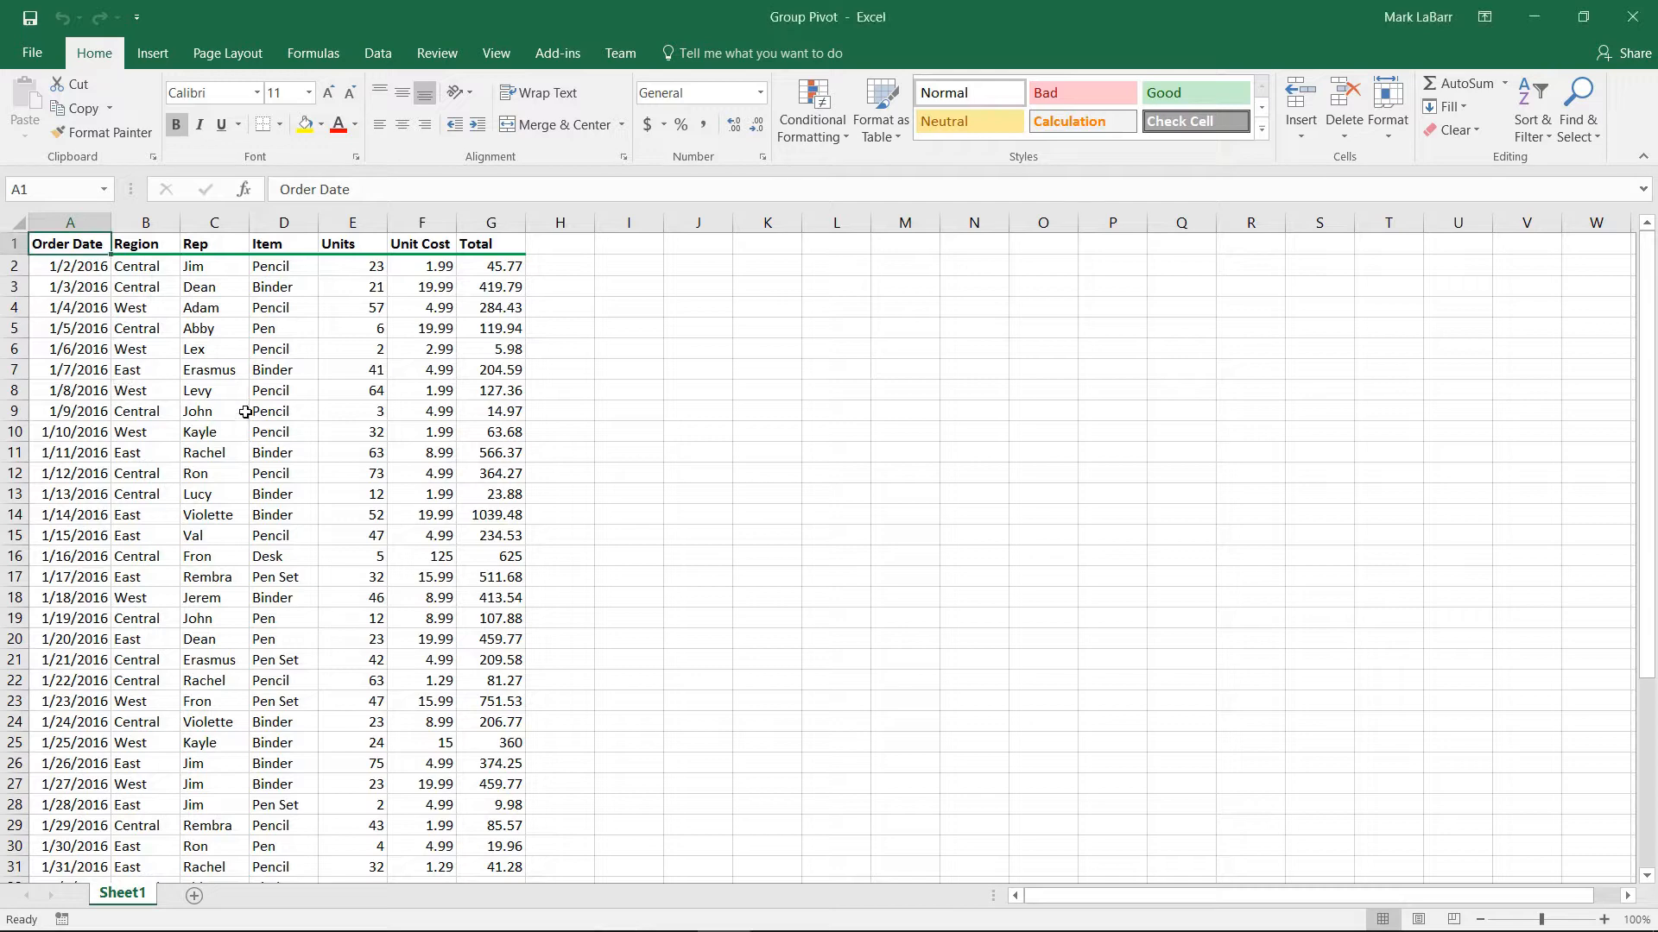
- Select cell D6 in the order data and show the Insert ribbon's PivotTable options
left_click(284, 349)
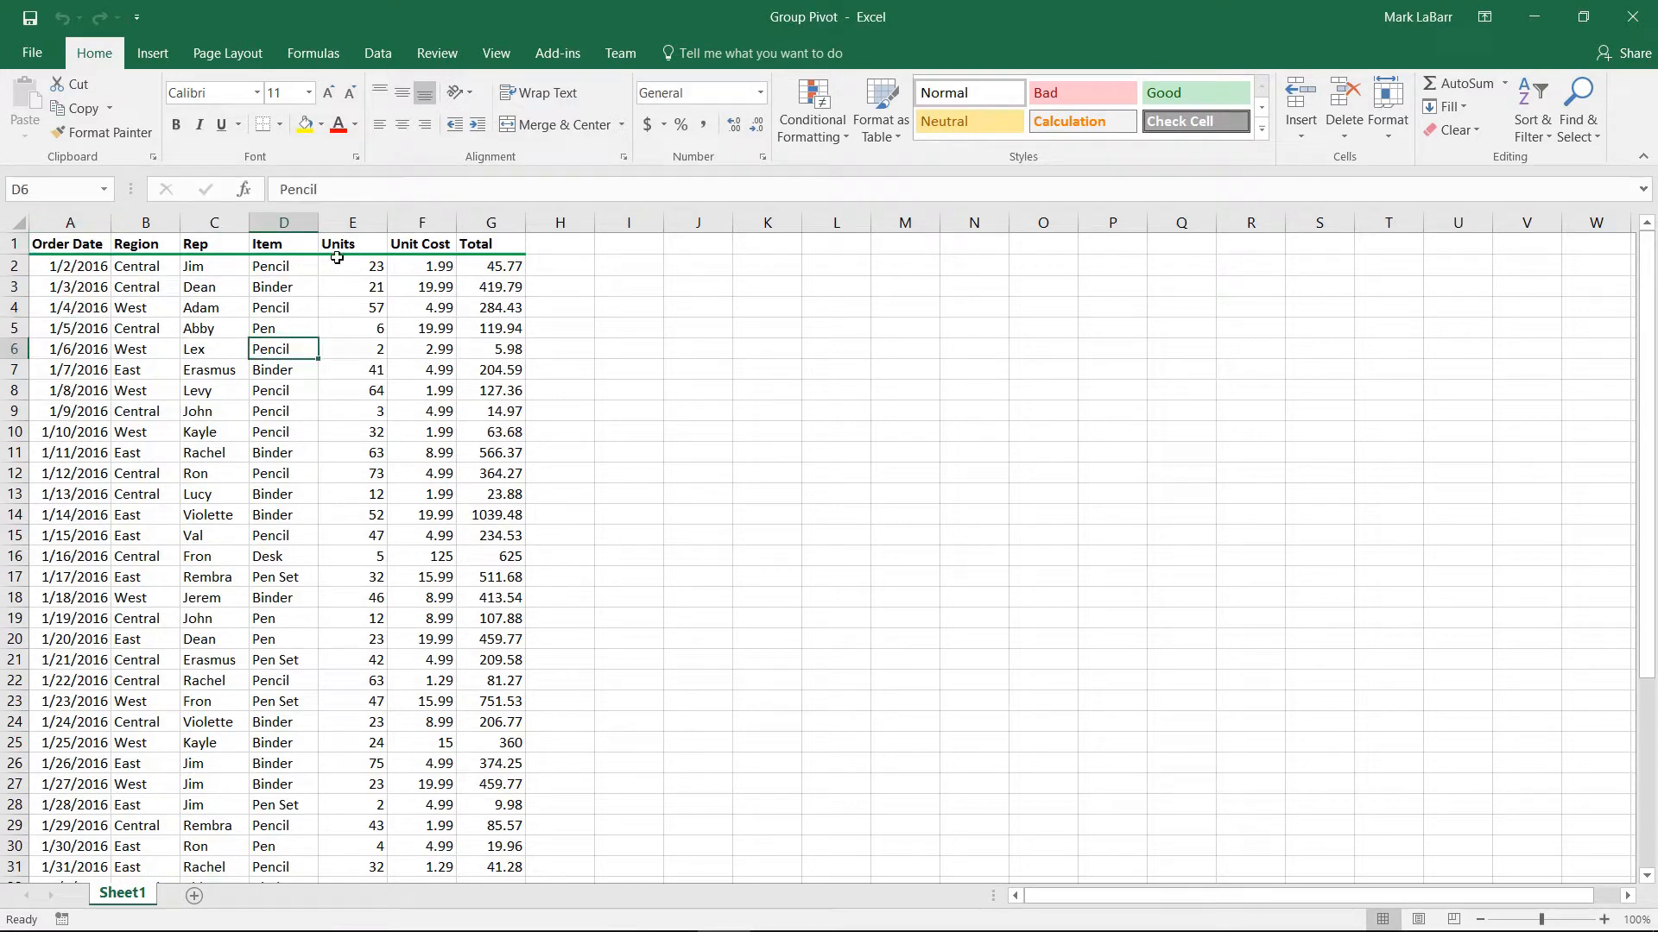
left_click(151, 54)
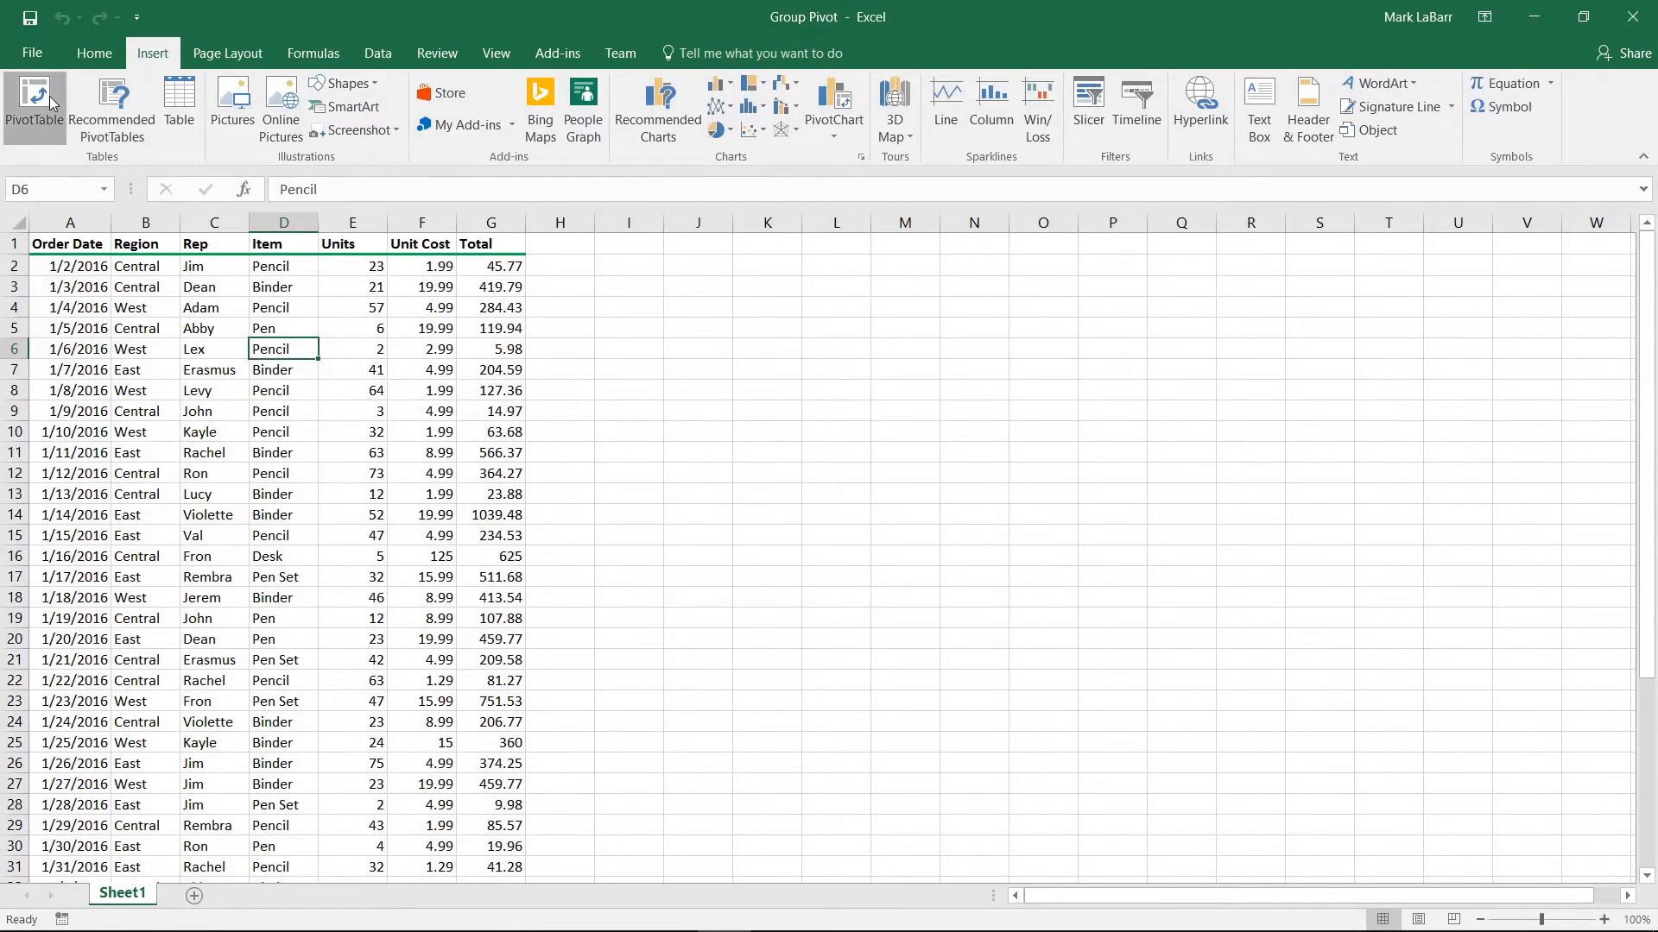
- Insert a PivotTable on a new worksheet (Sheet2) summing Total to 22699.51
left_click(35, 100)
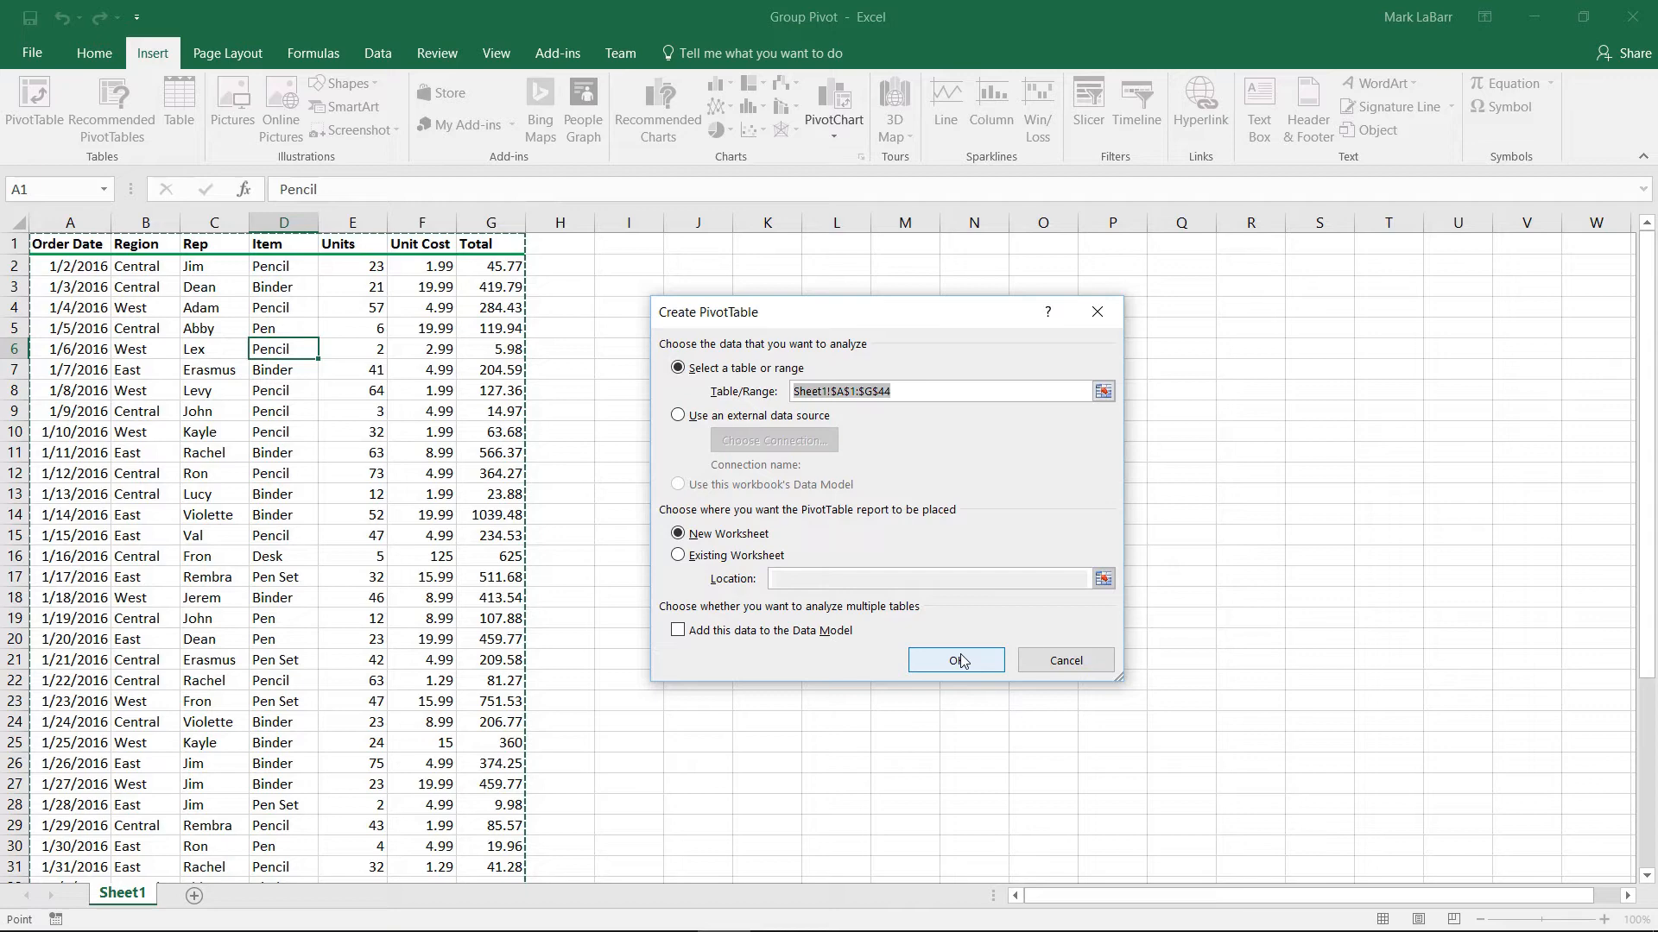
left_click(955, 660)
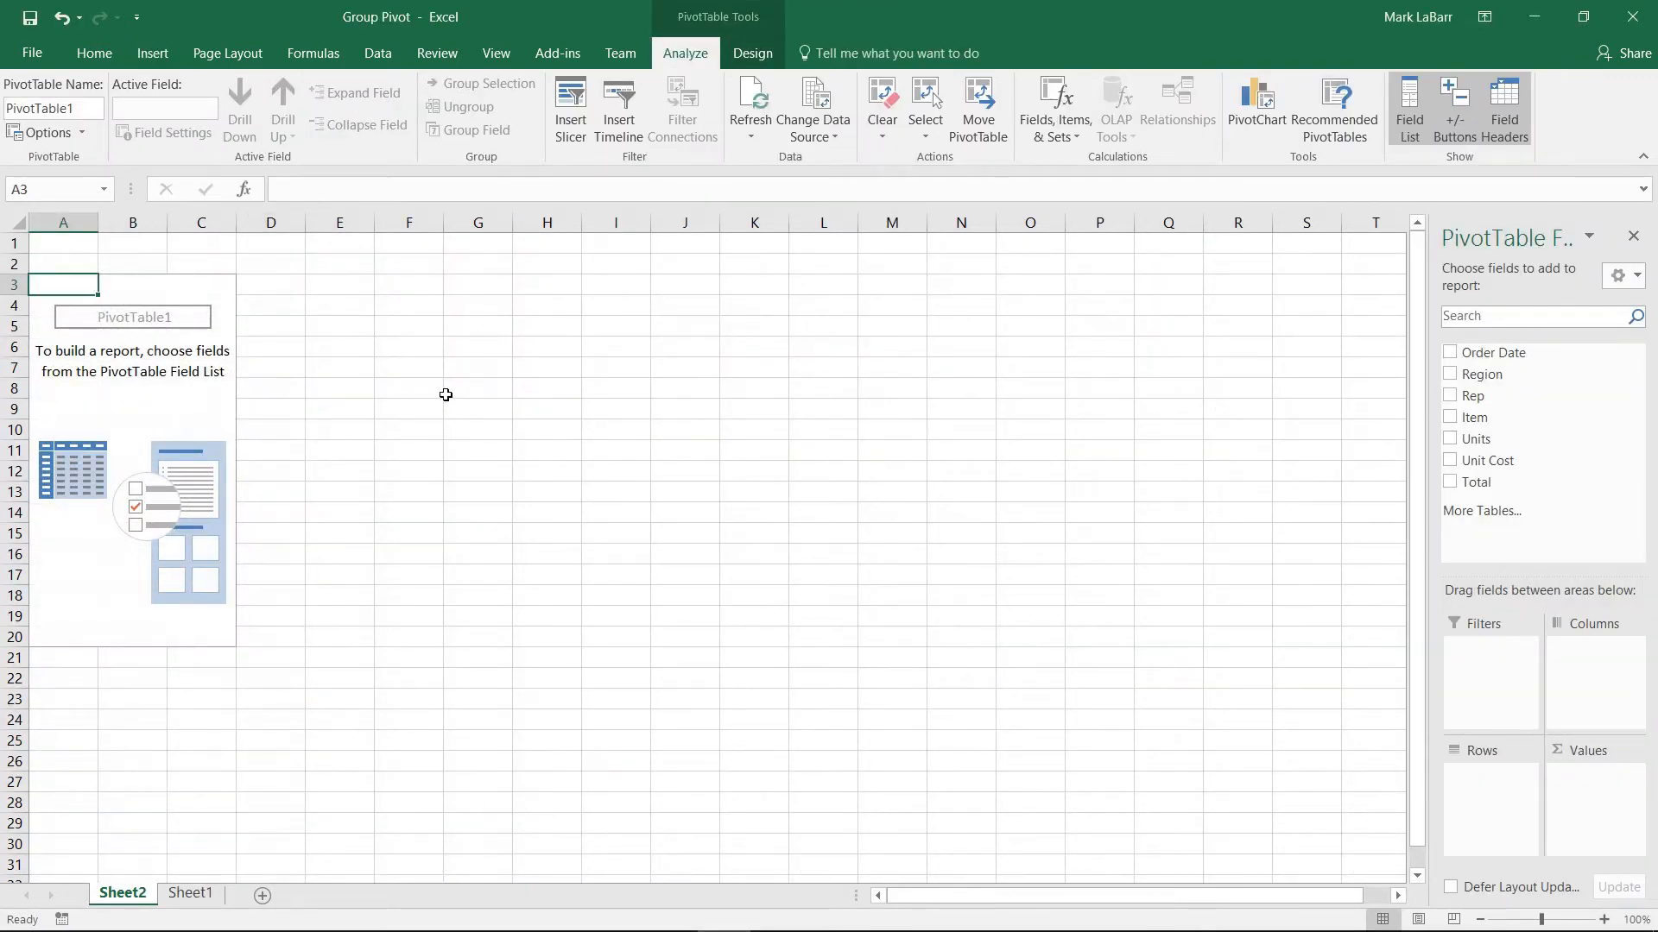
mouse_move(1501, 243)
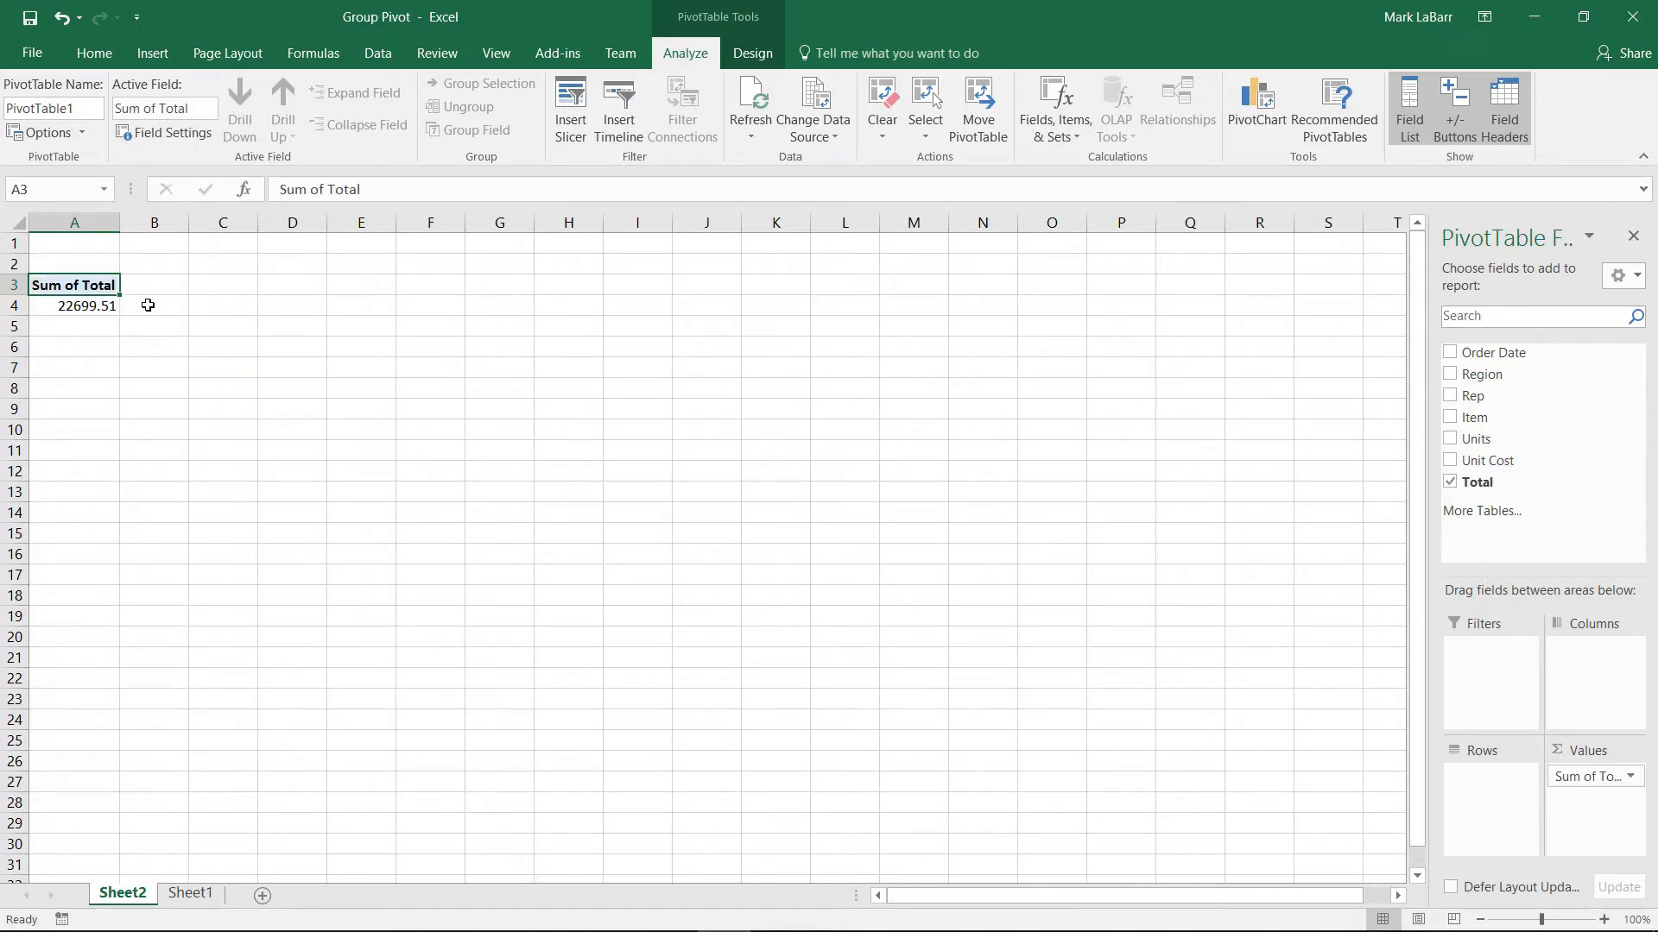
left_click(190, 893)
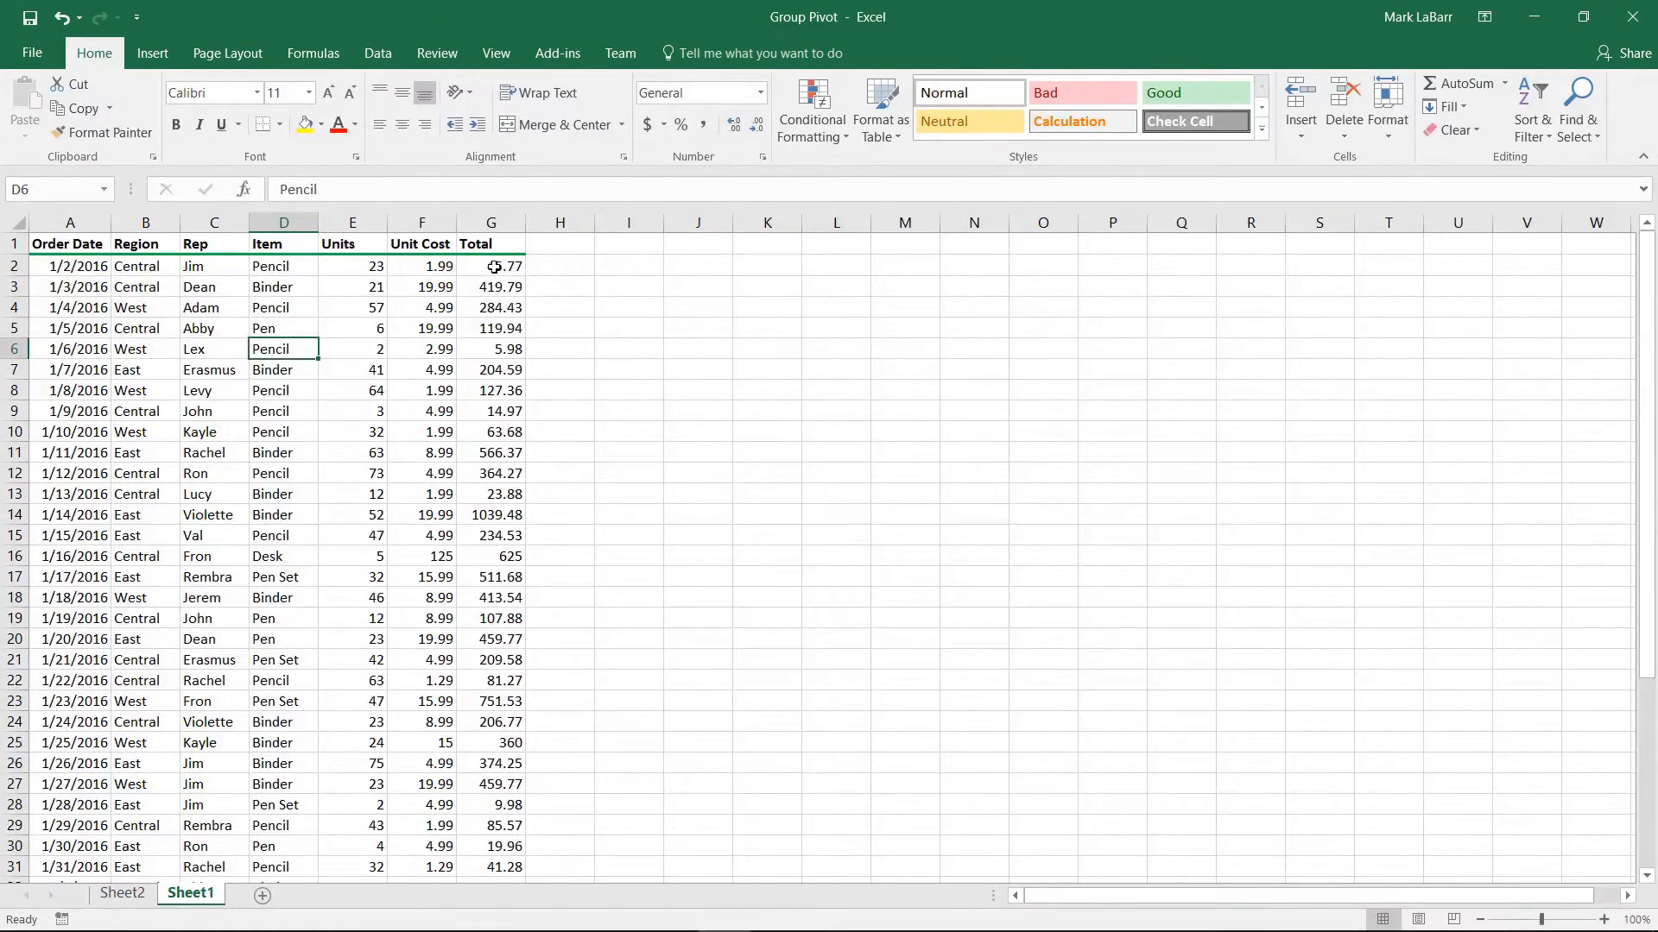
left_click(121, 893)
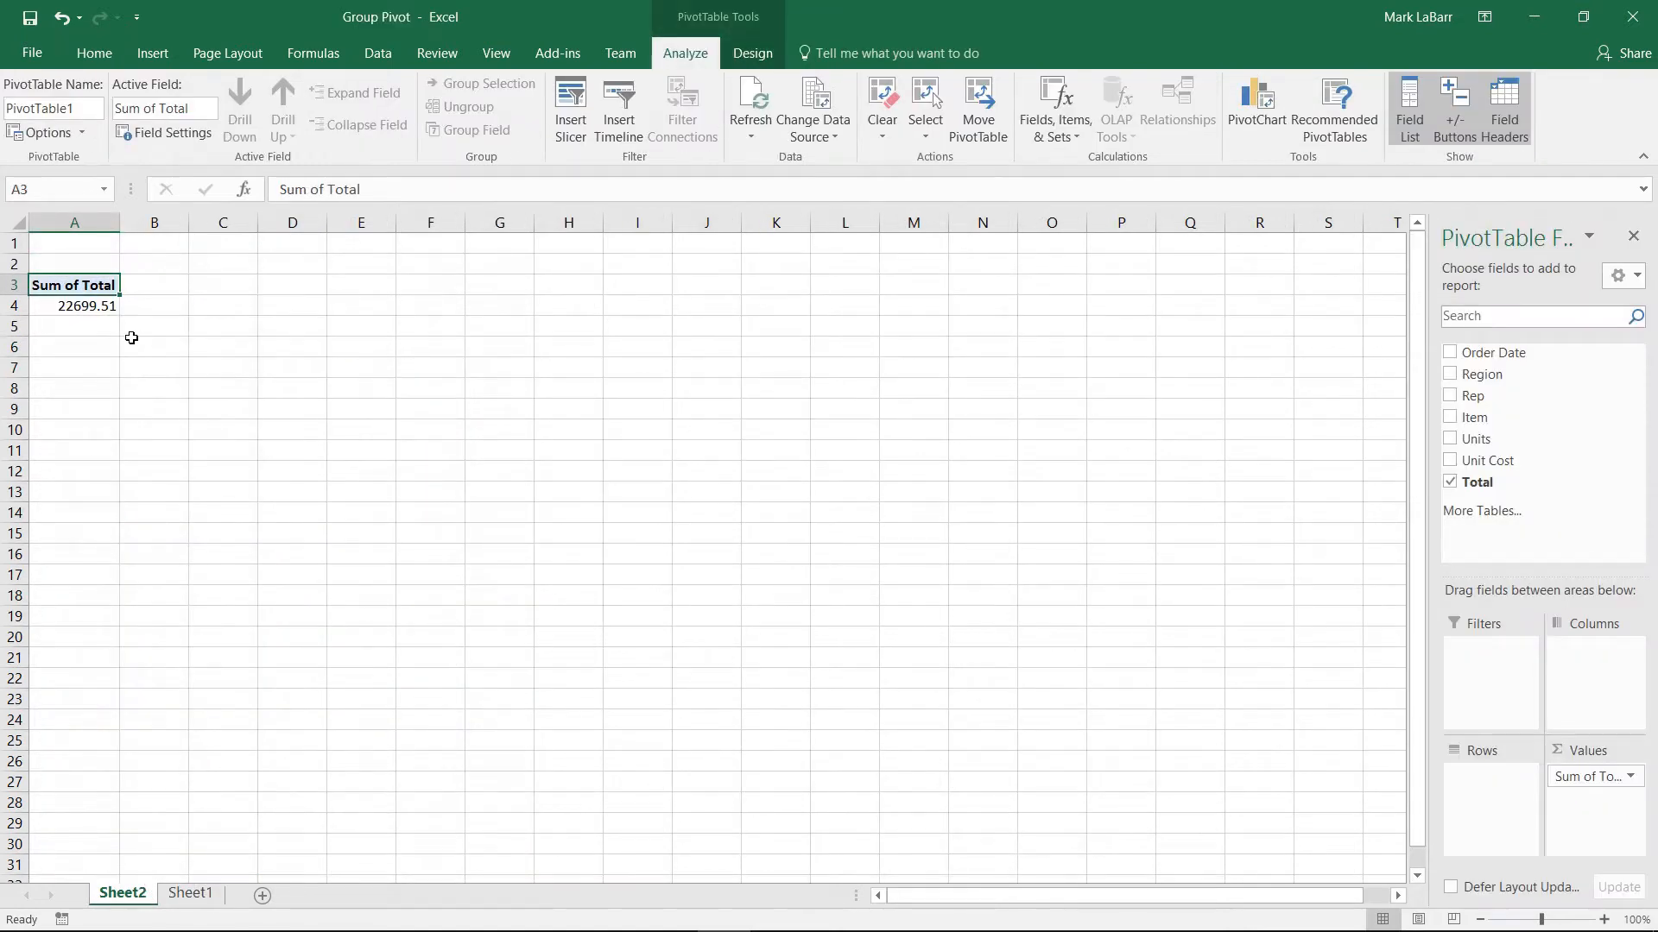
mouse_move(1492, 353)
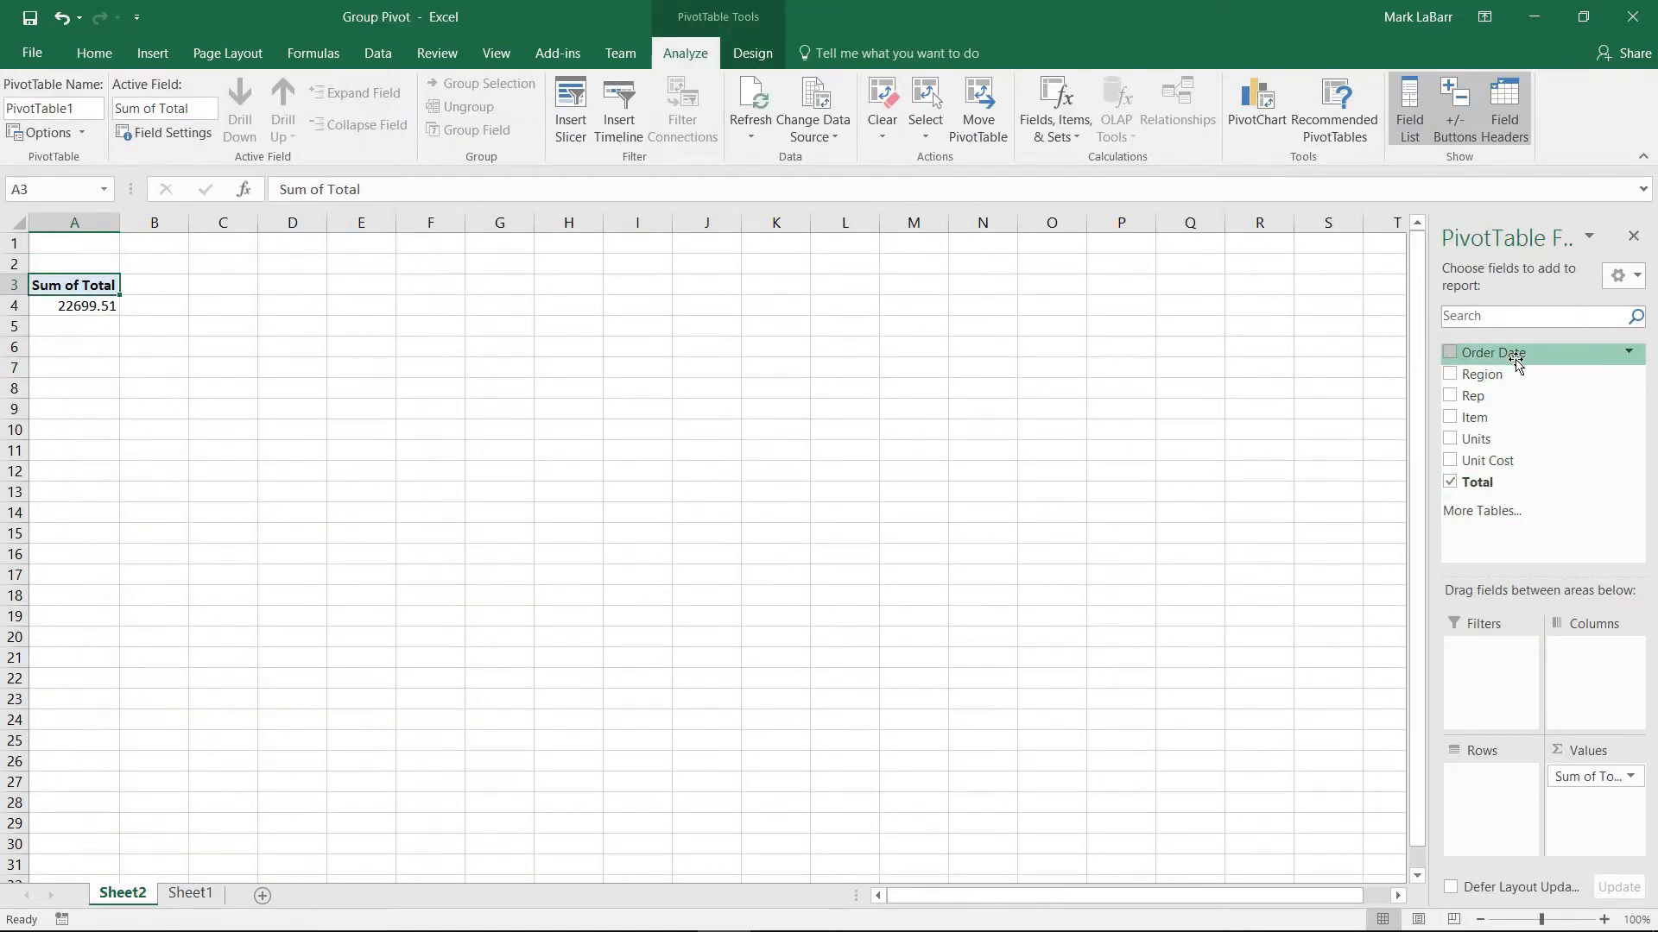
- Add Order Date to rows grouped by month, Region as a report filter, and expand Jan into days
left_click_drag(1490, 353, 1506, 412)
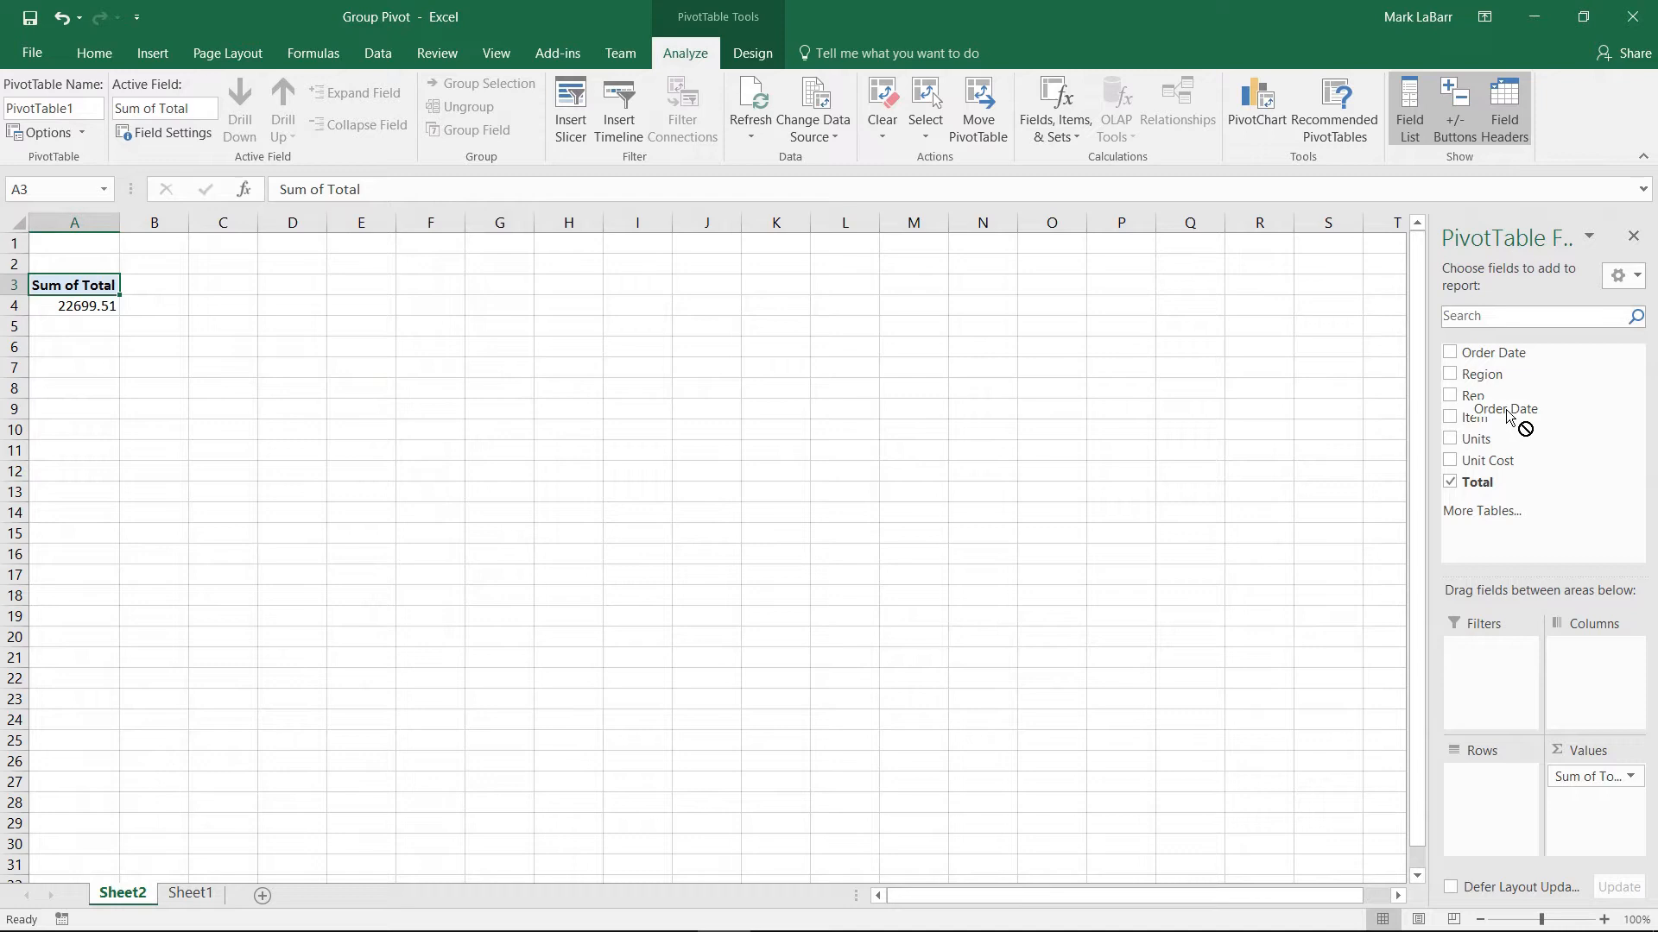
left_click(1448, 352)
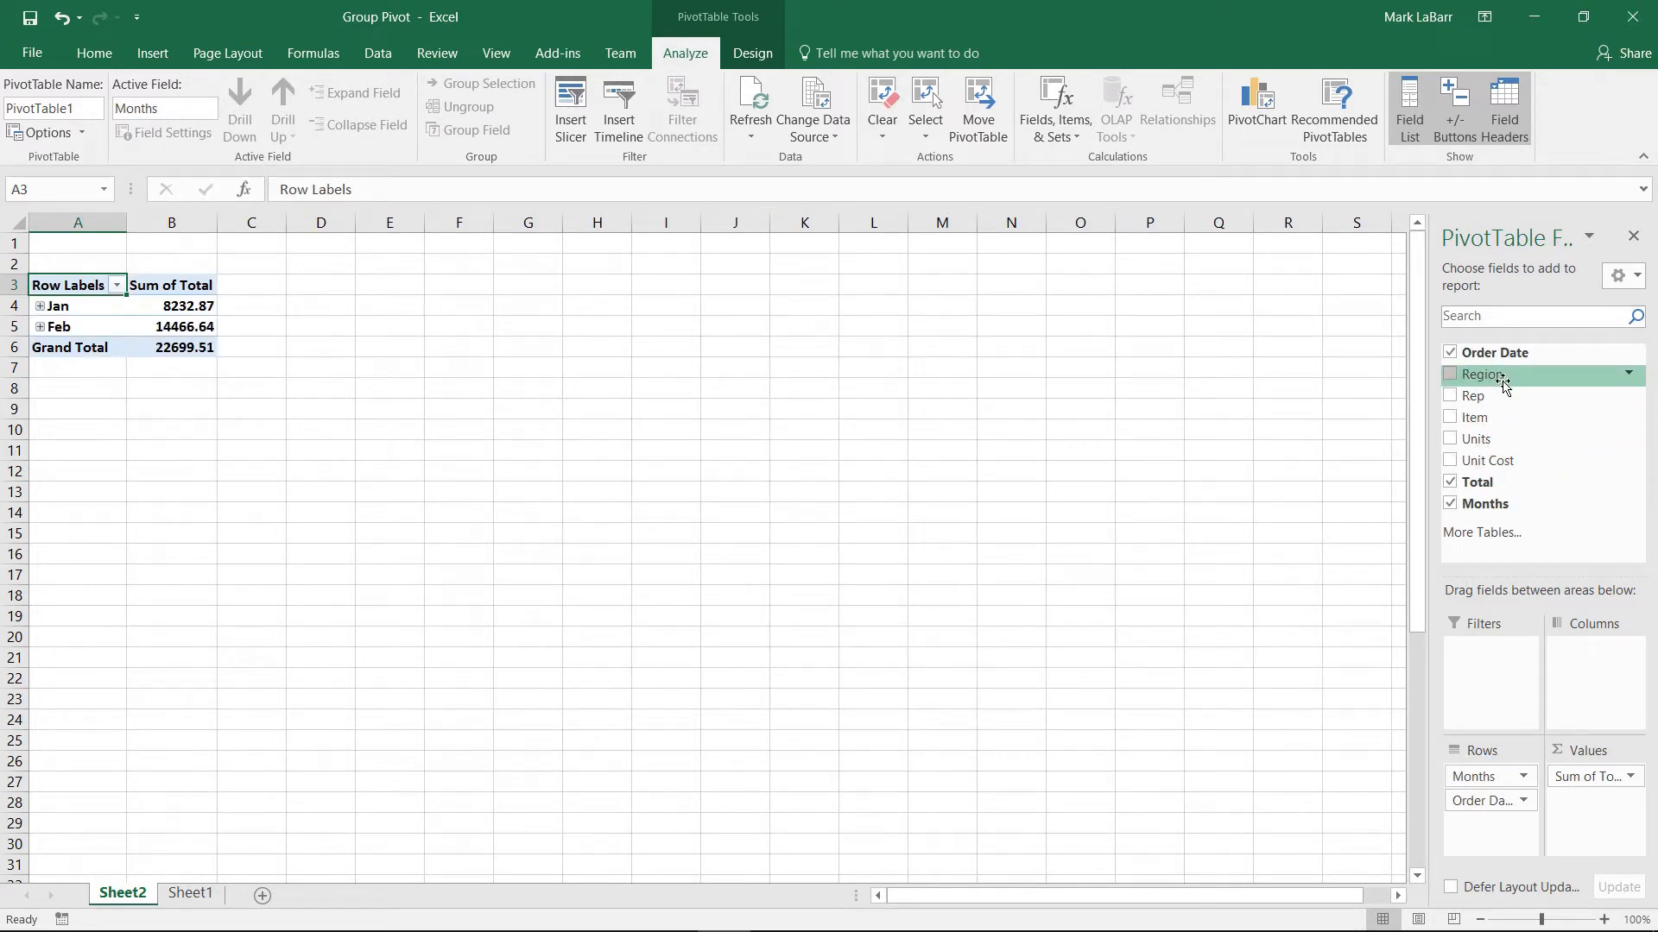
left_click(1451, 373)
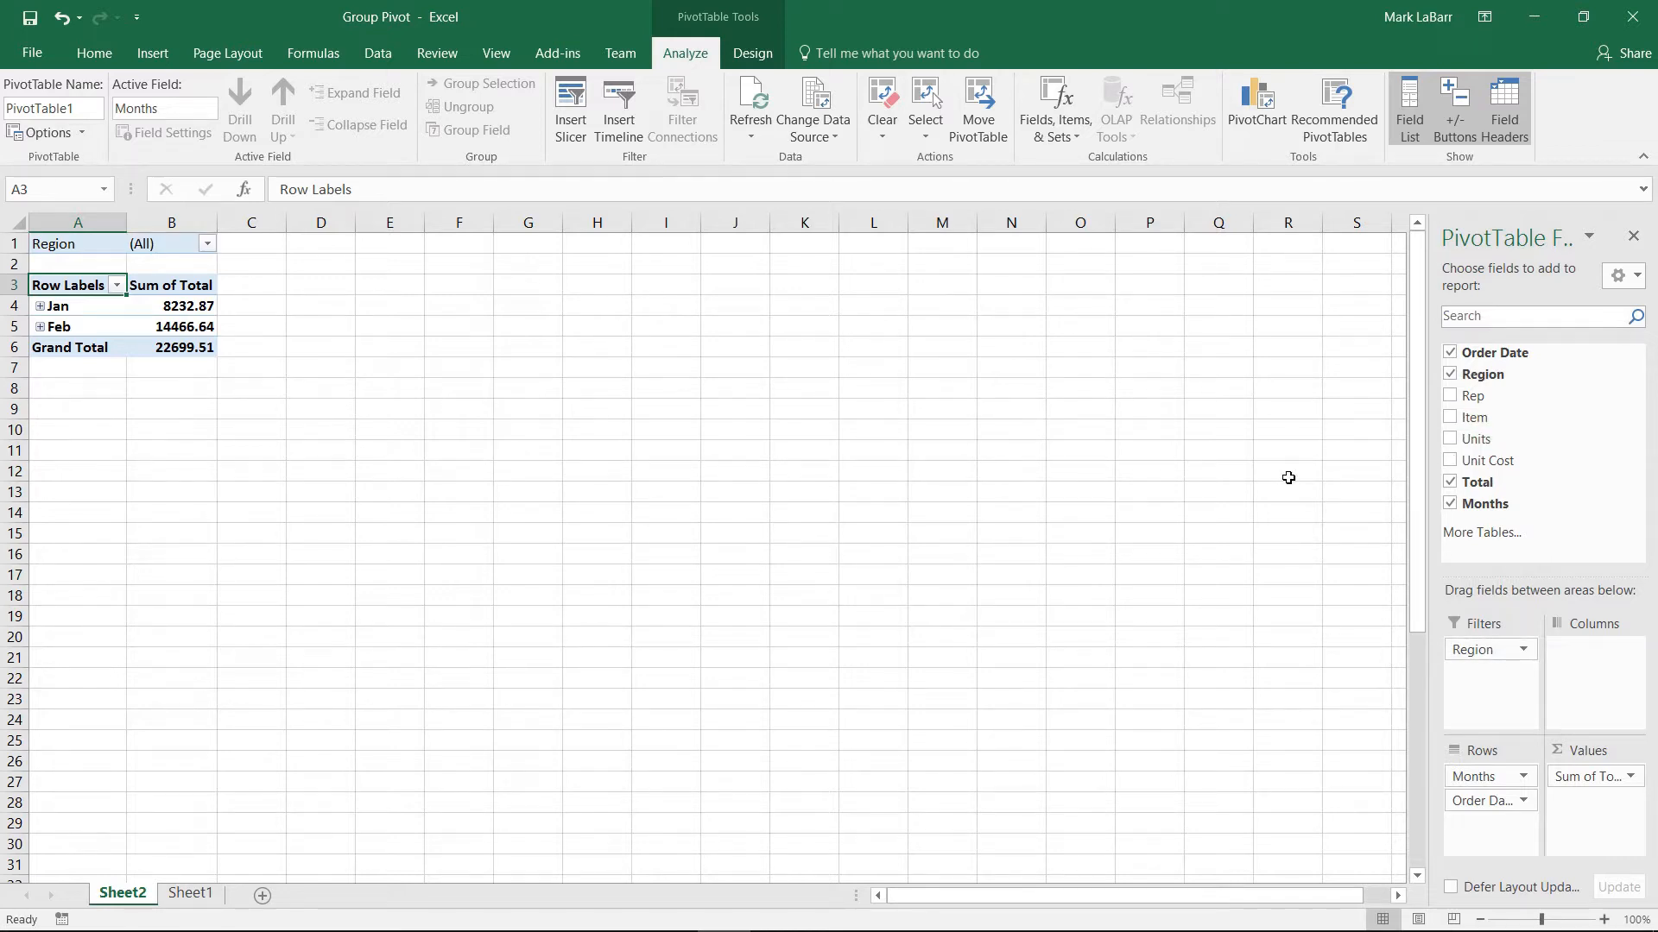
left_click(40, 306)
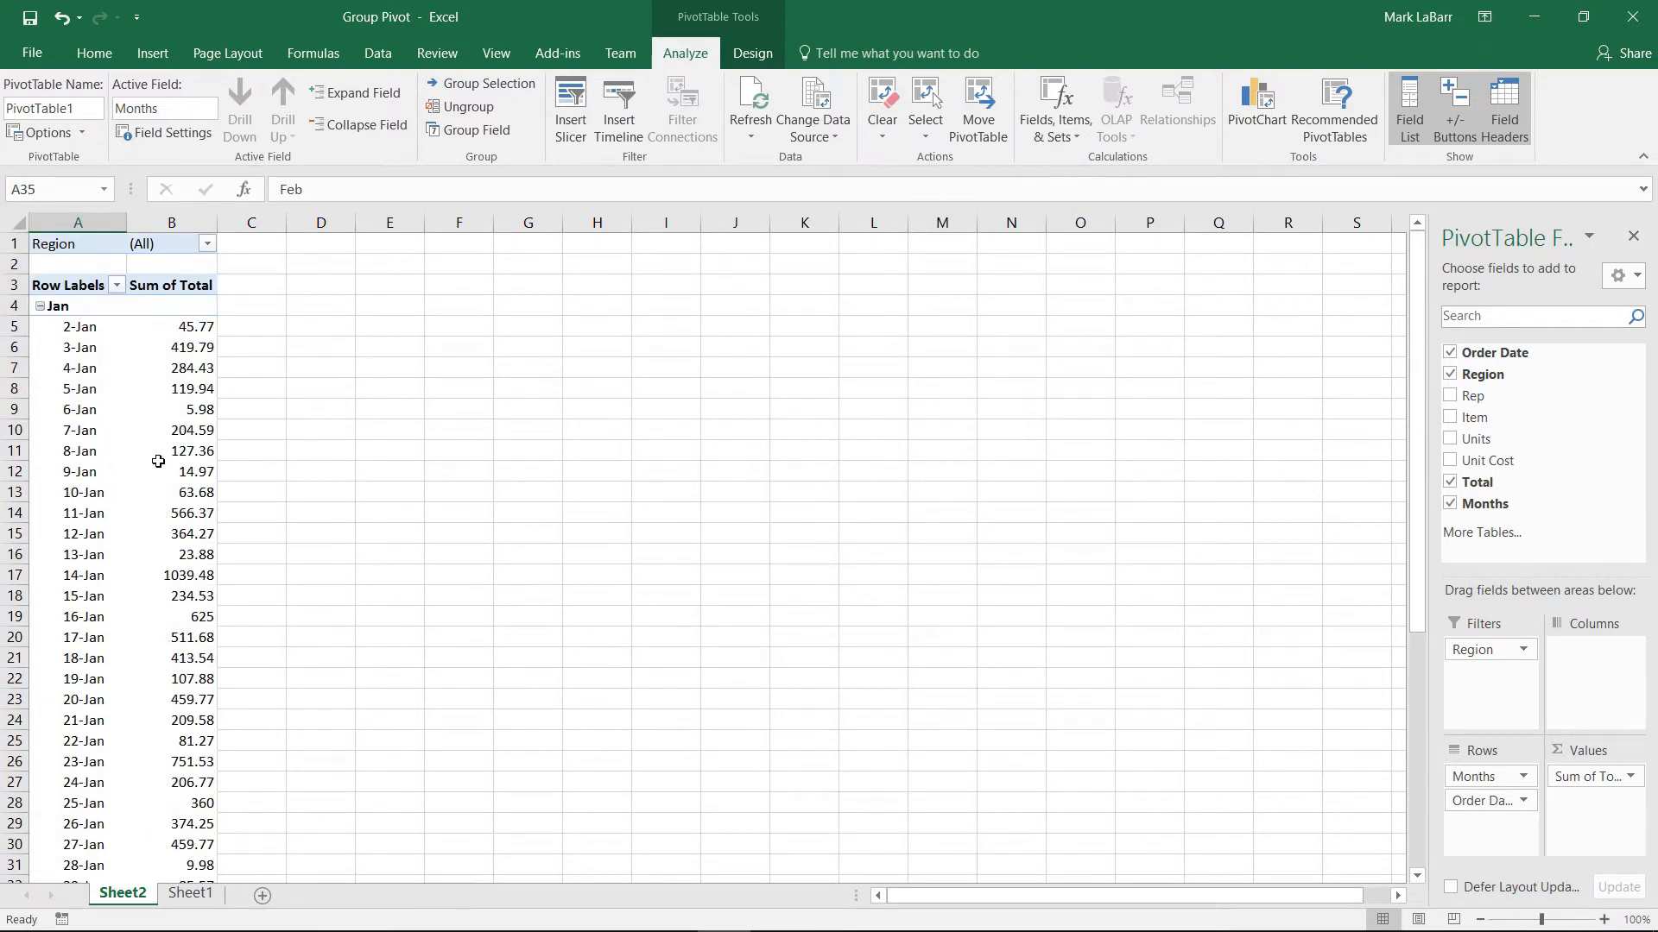
- Filter the PivotTable by Region to show East orders only
left_click(208, 243)
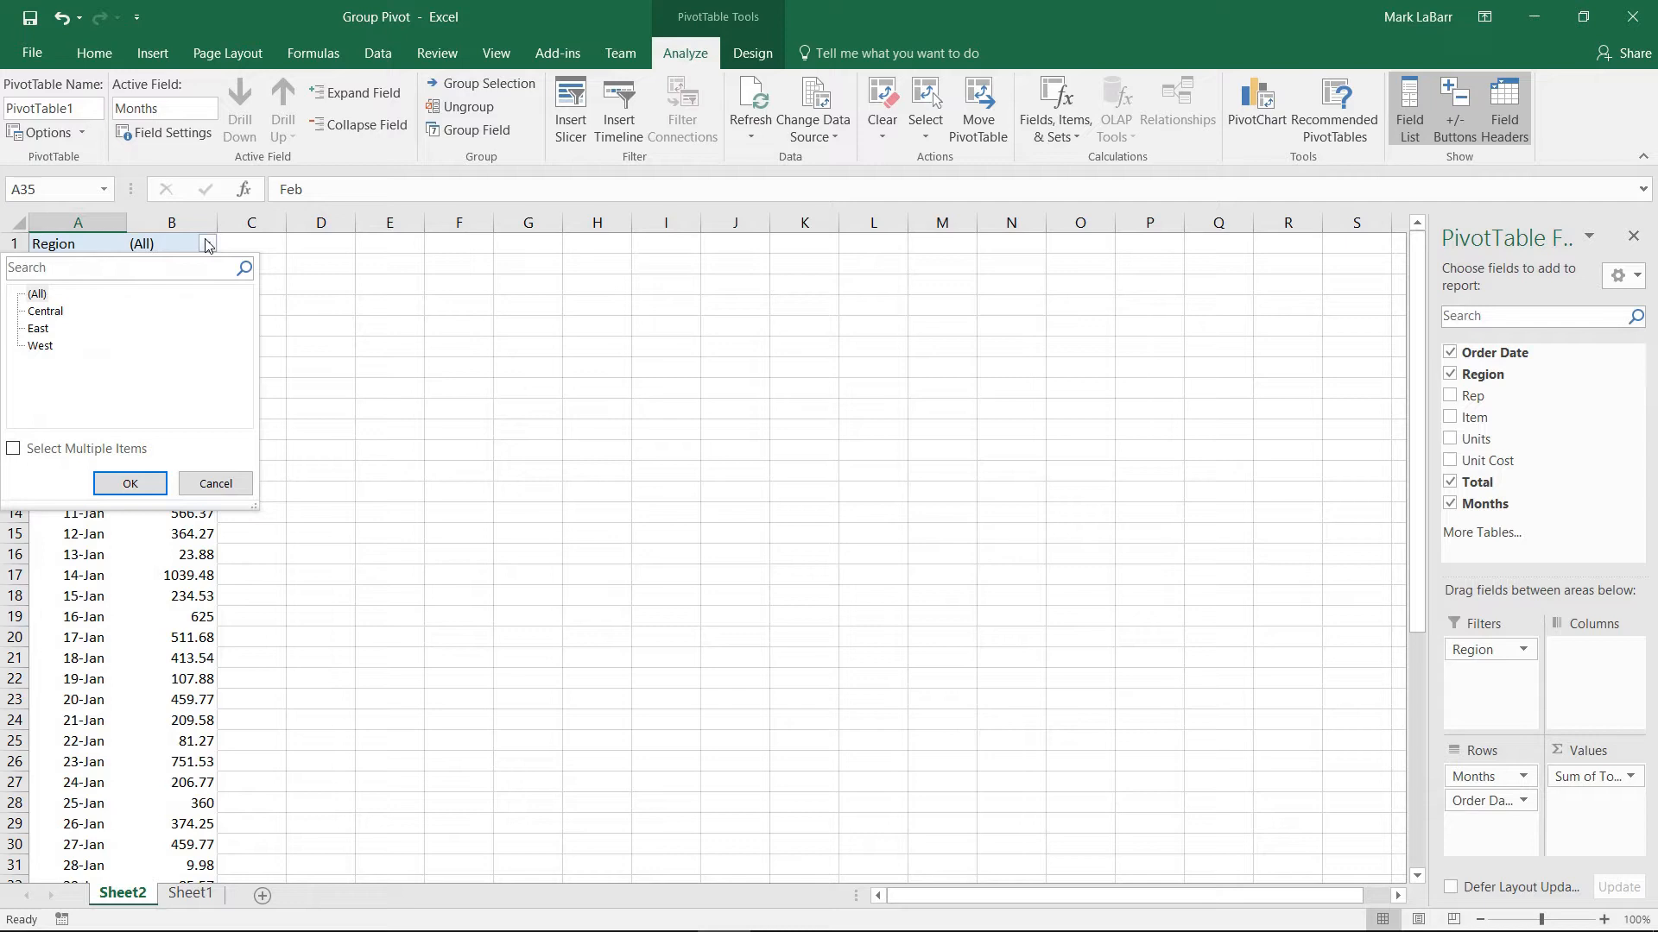
left_click(130, 484)
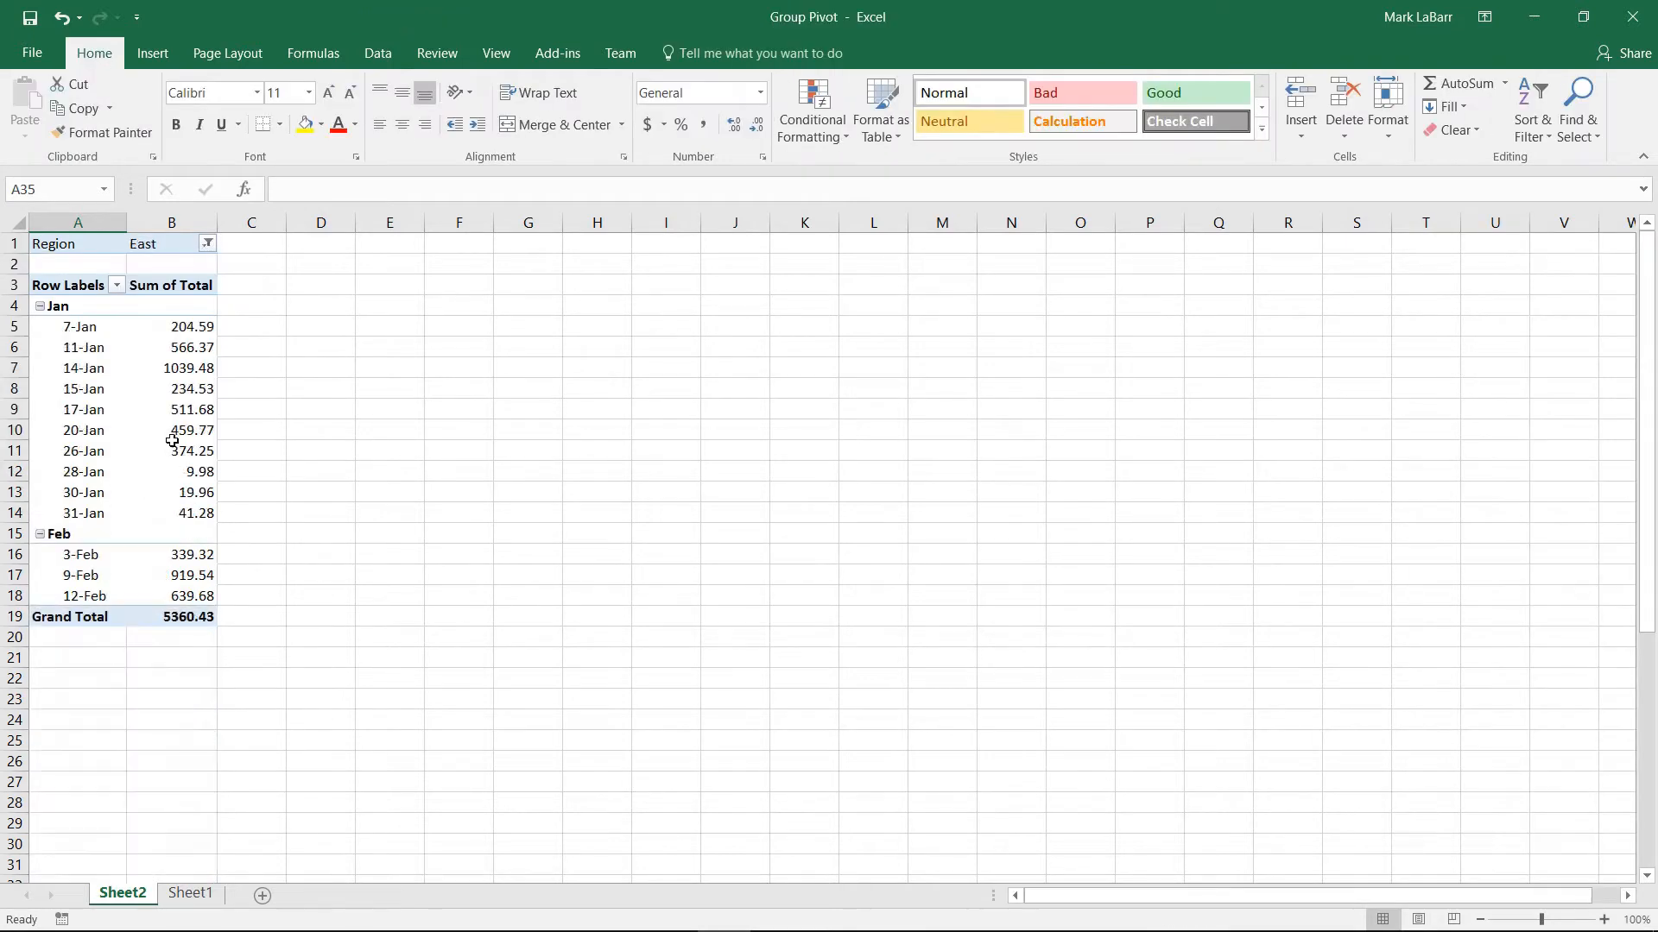
left_click(171, 244)
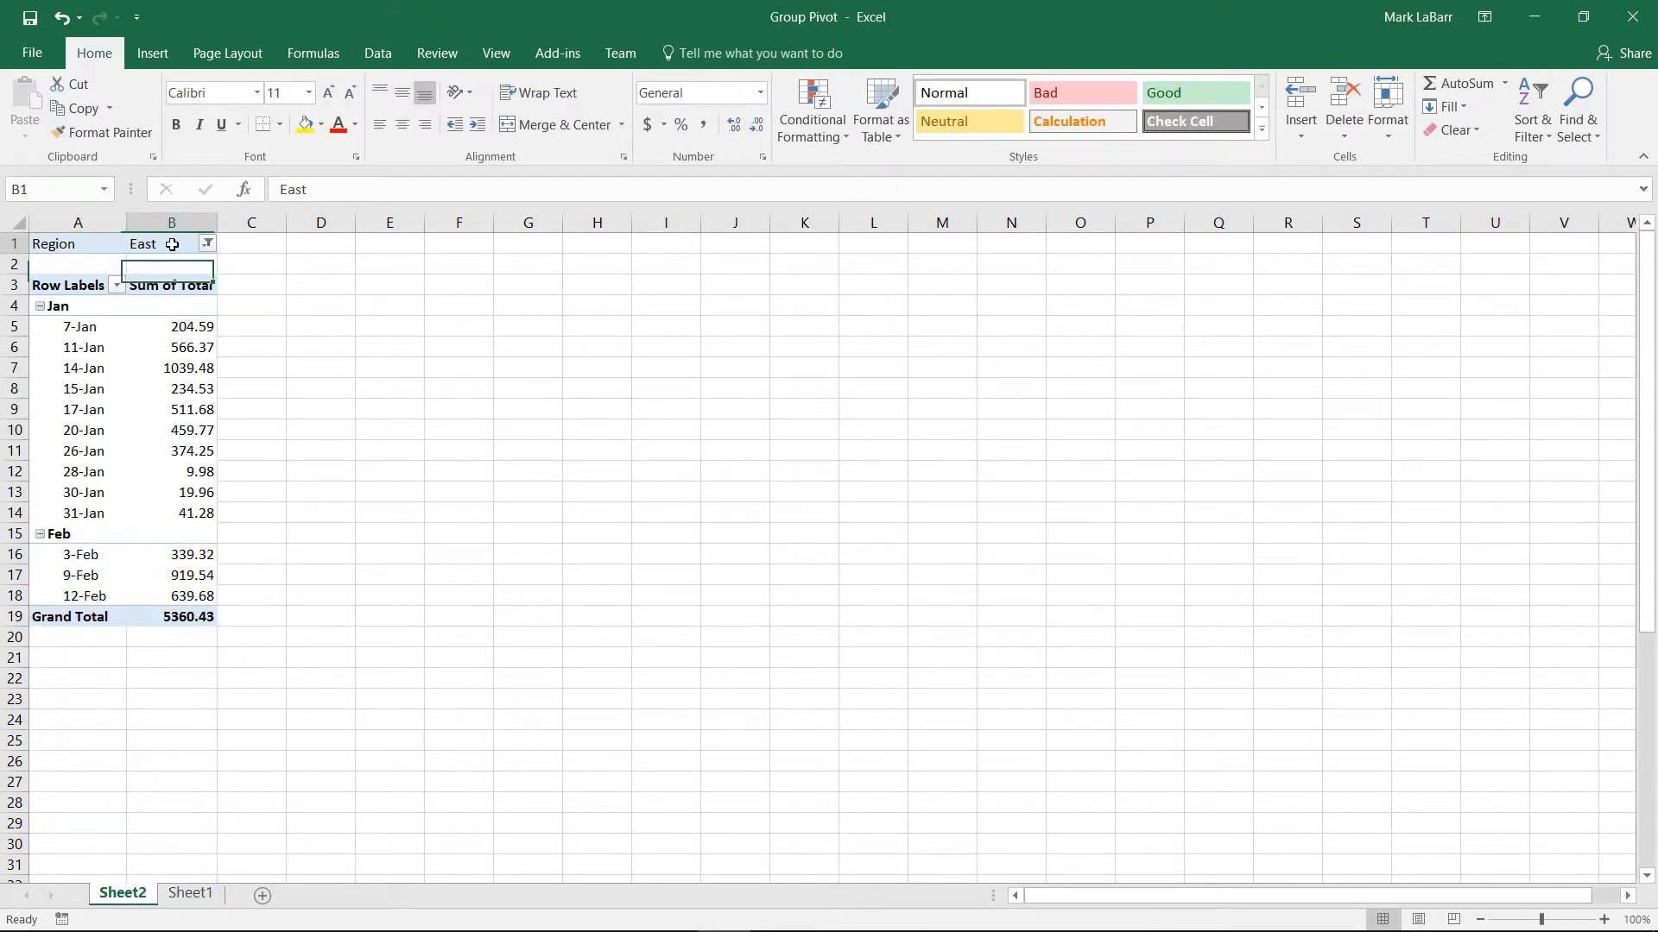
left_click(207, 243)
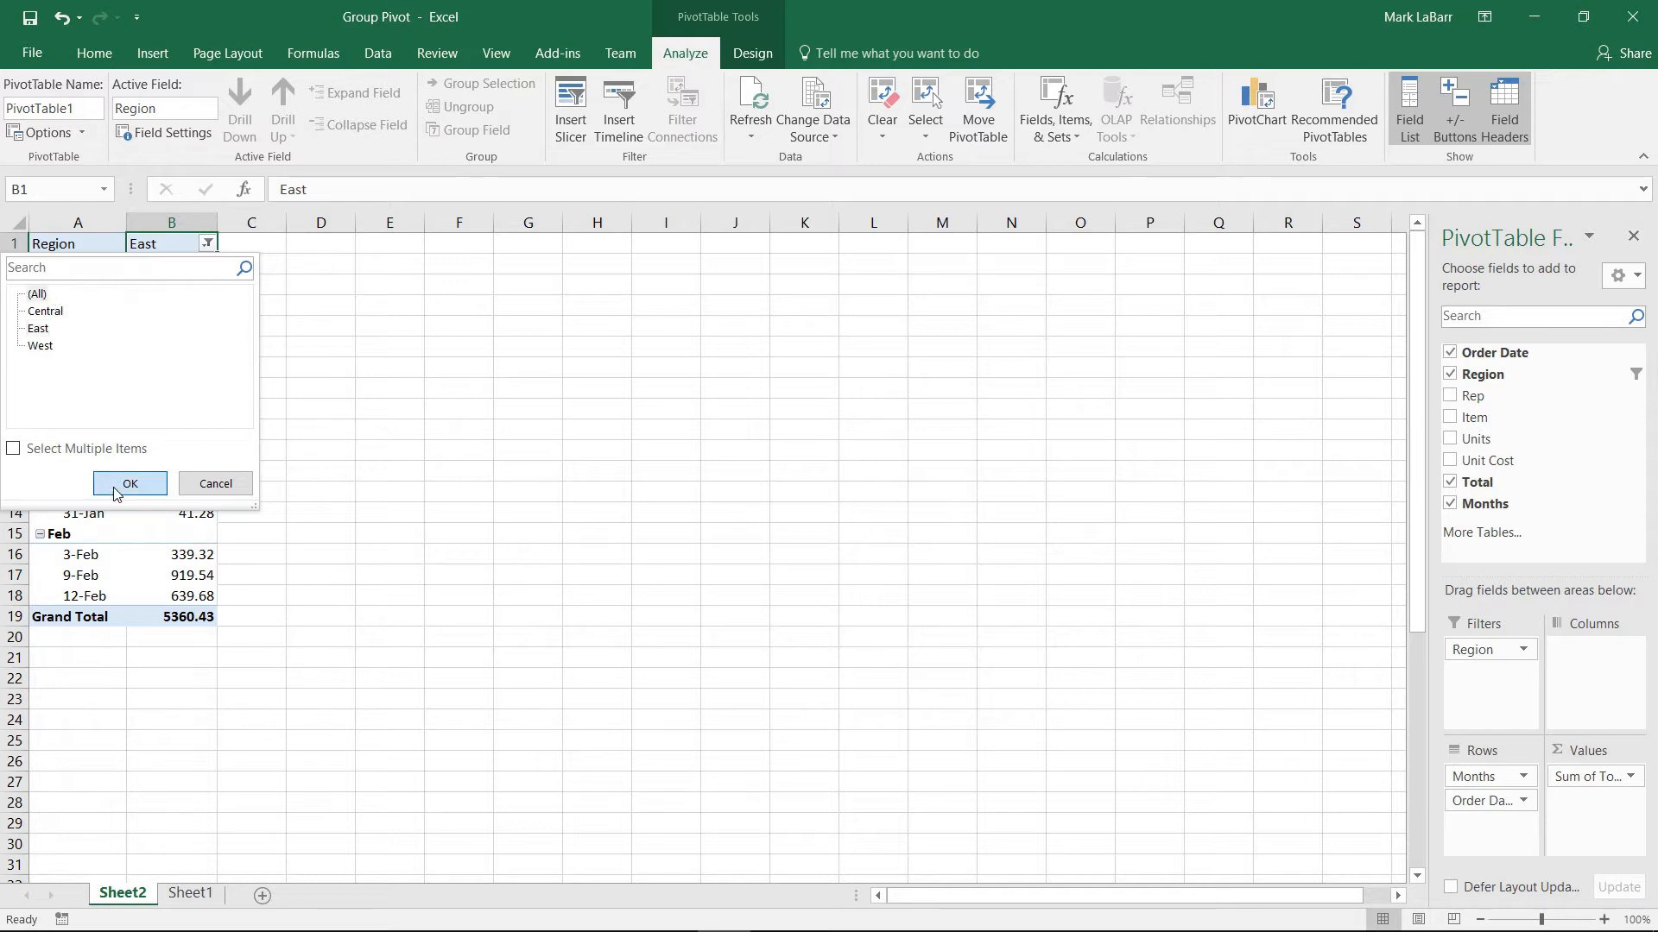
left_click(130, 484)
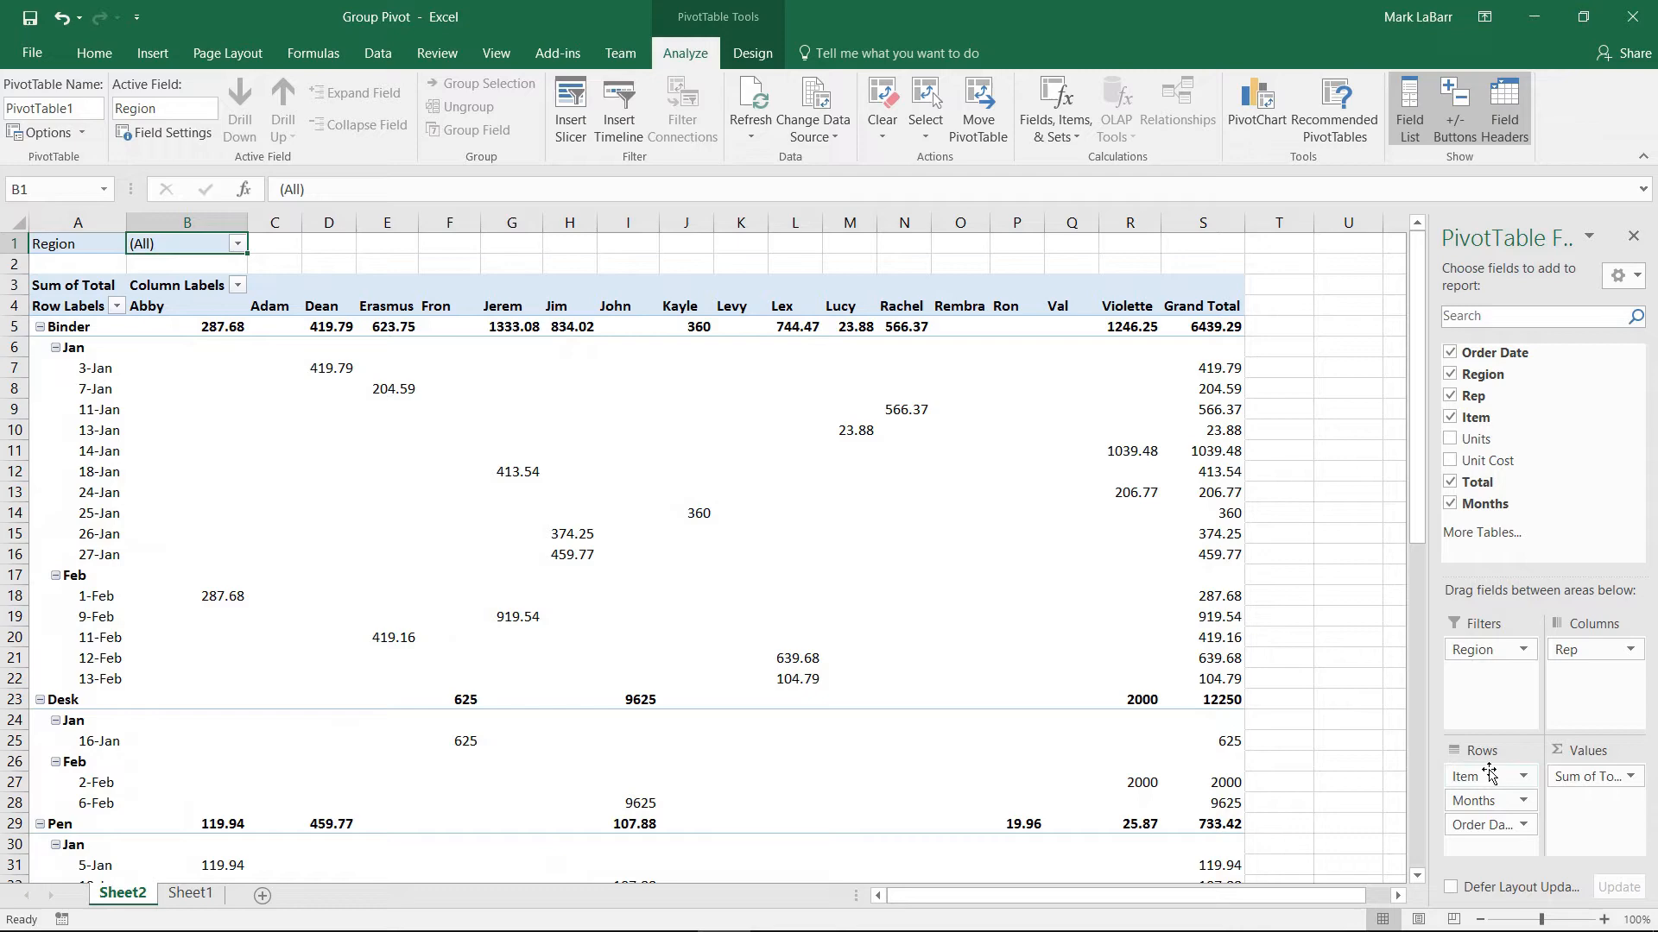
- Remove Item from the rows so totals break down by month and day only
left_click(55, 347)
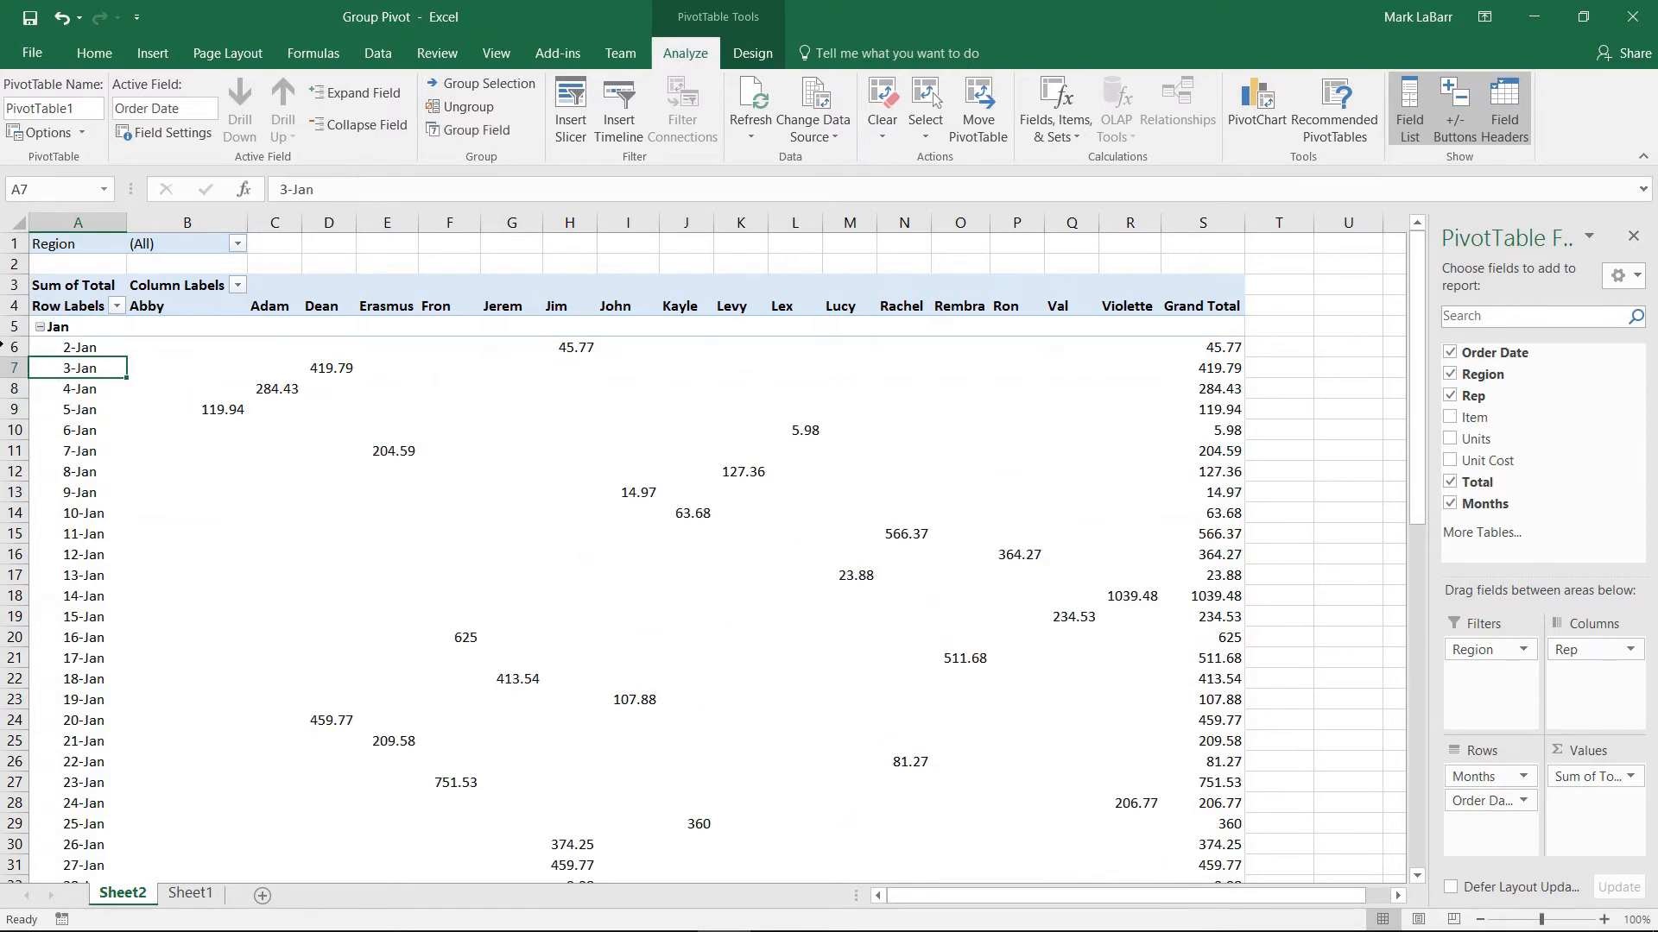
scroll("down", 3)
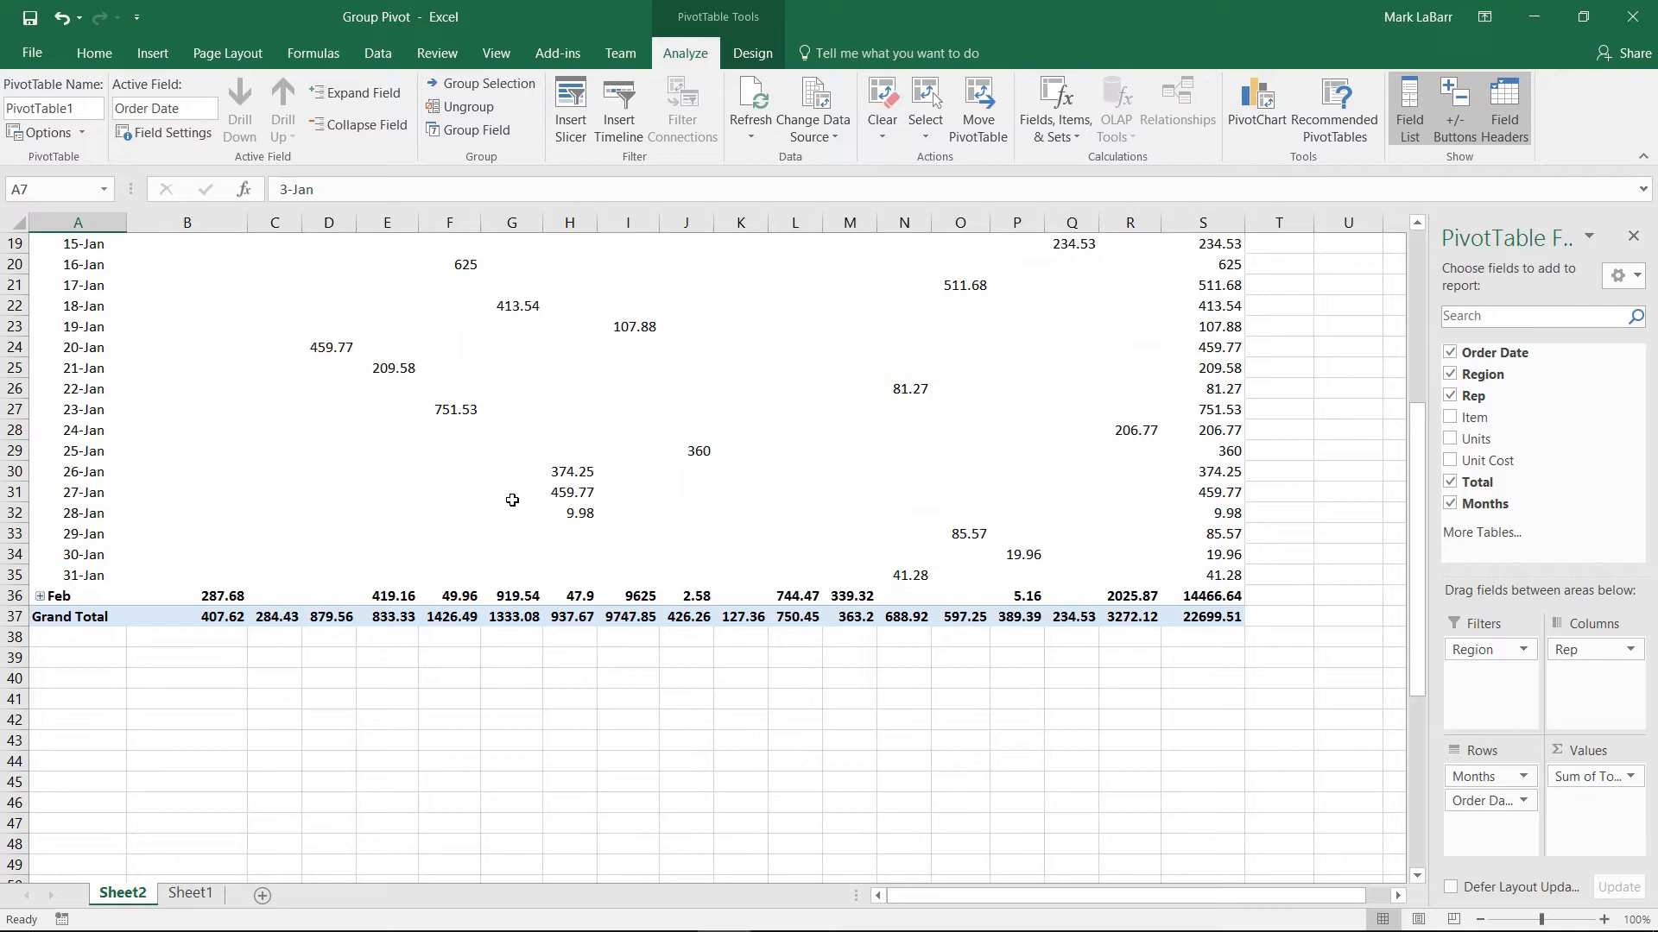
scroll("up", 3)
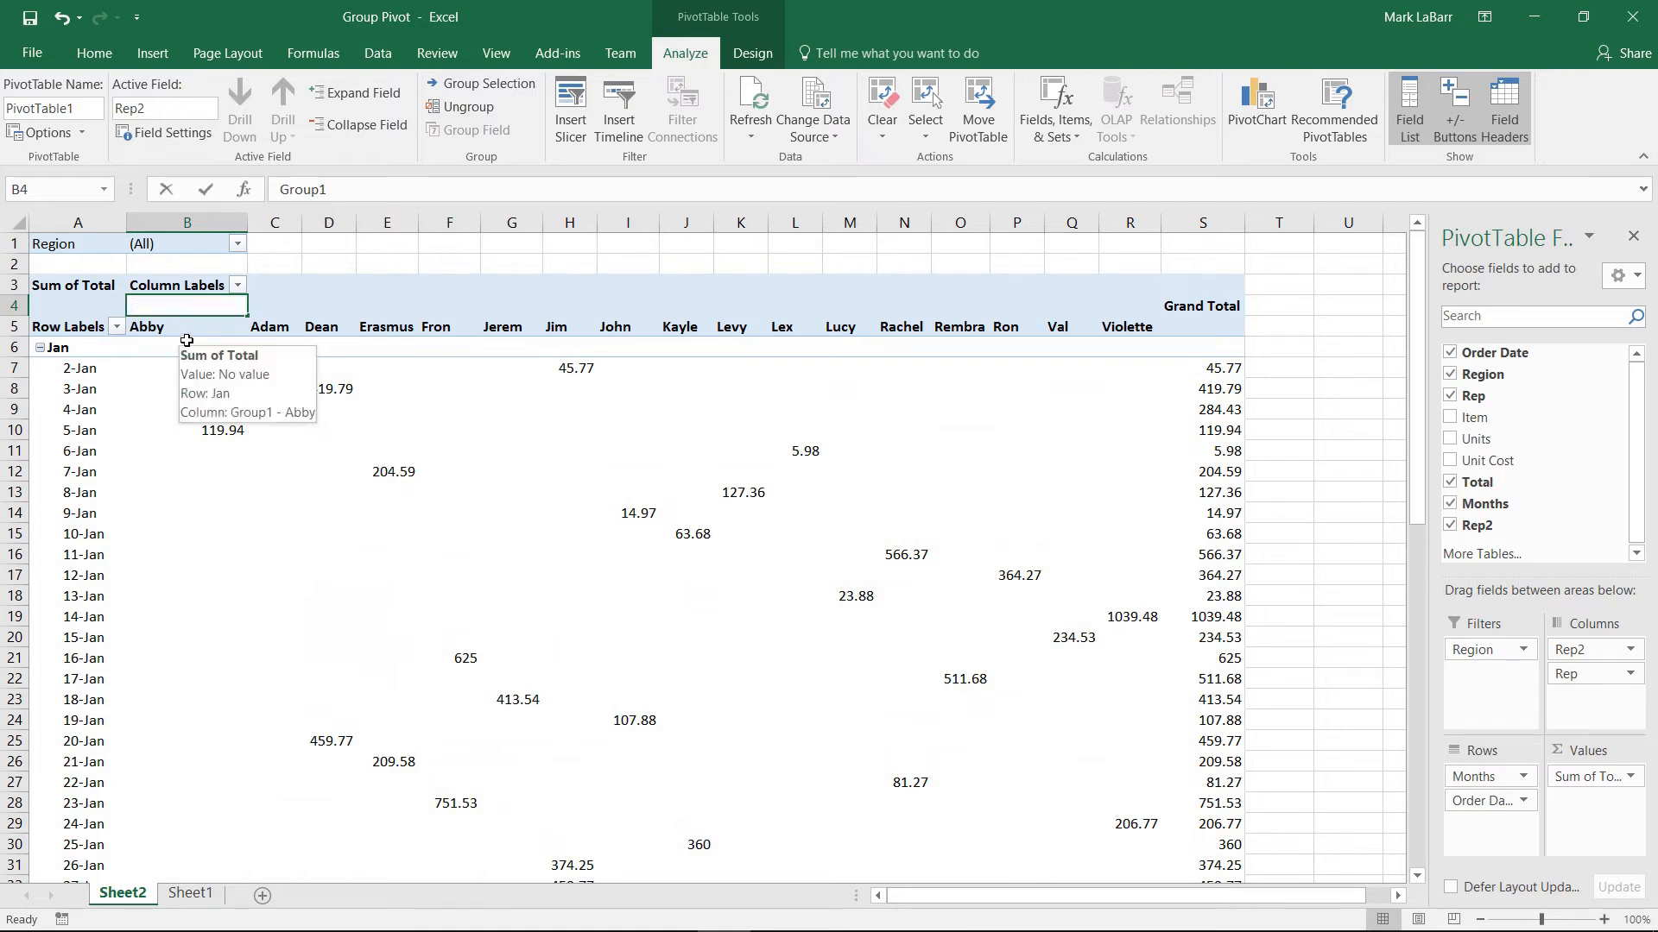
- Rename the grouped rep columns from Group1 to 'People'
type("People")
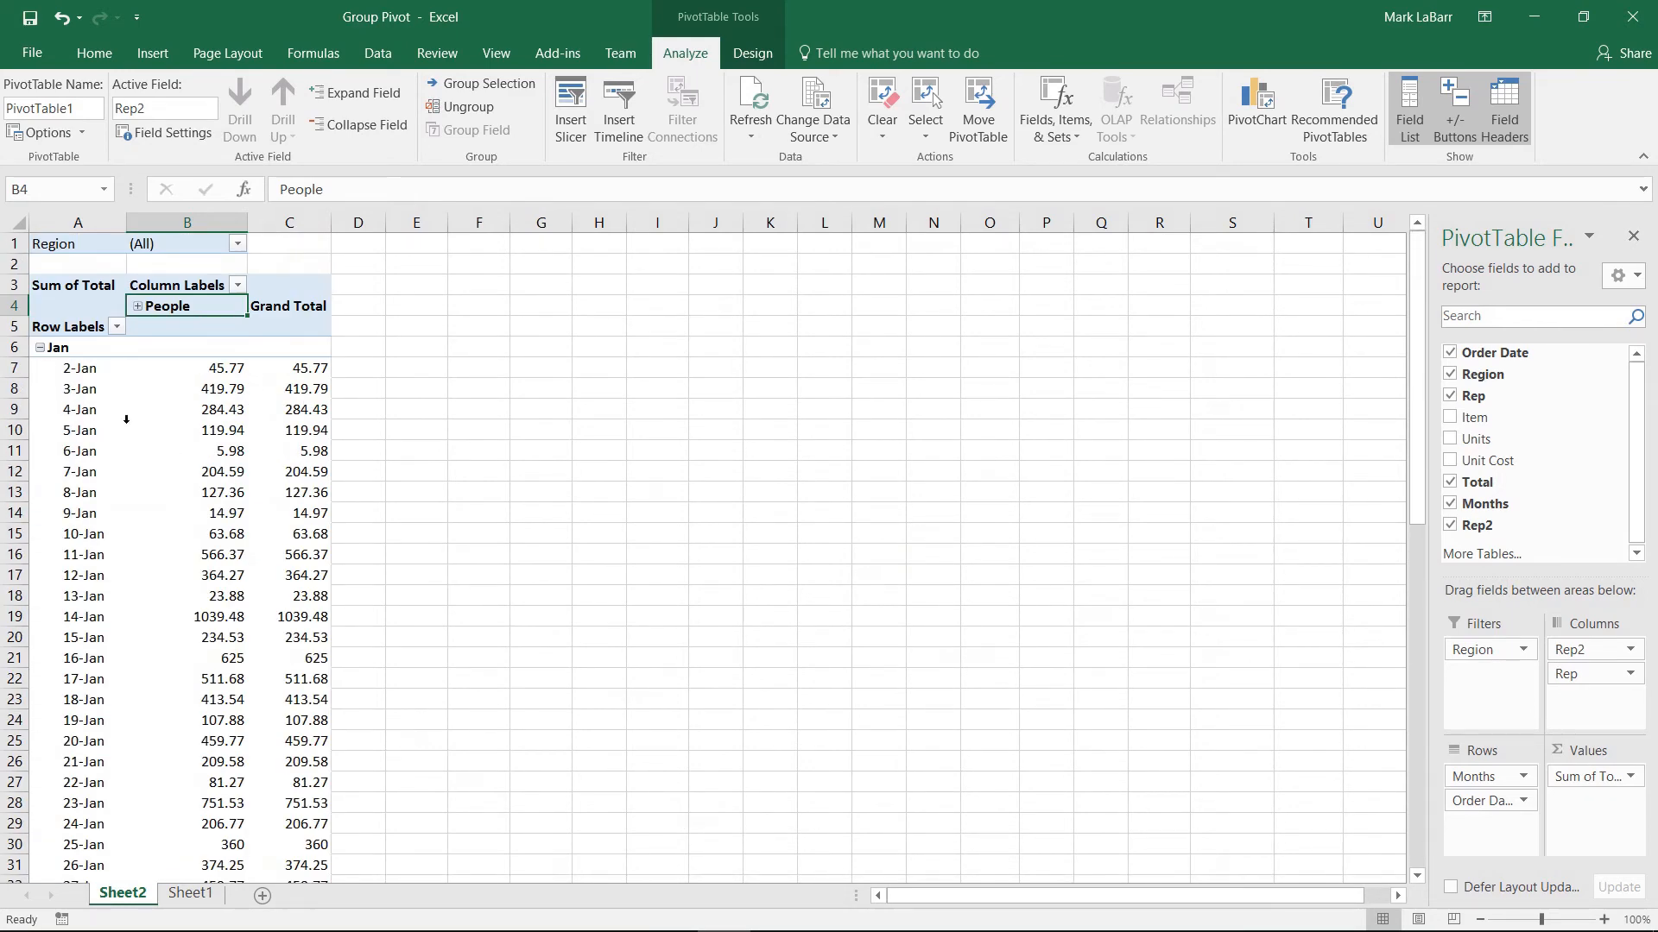
- Group the date rows by Years and Months without Days, showing 2016 with Jan and Feb totals
right_click(55, 347)
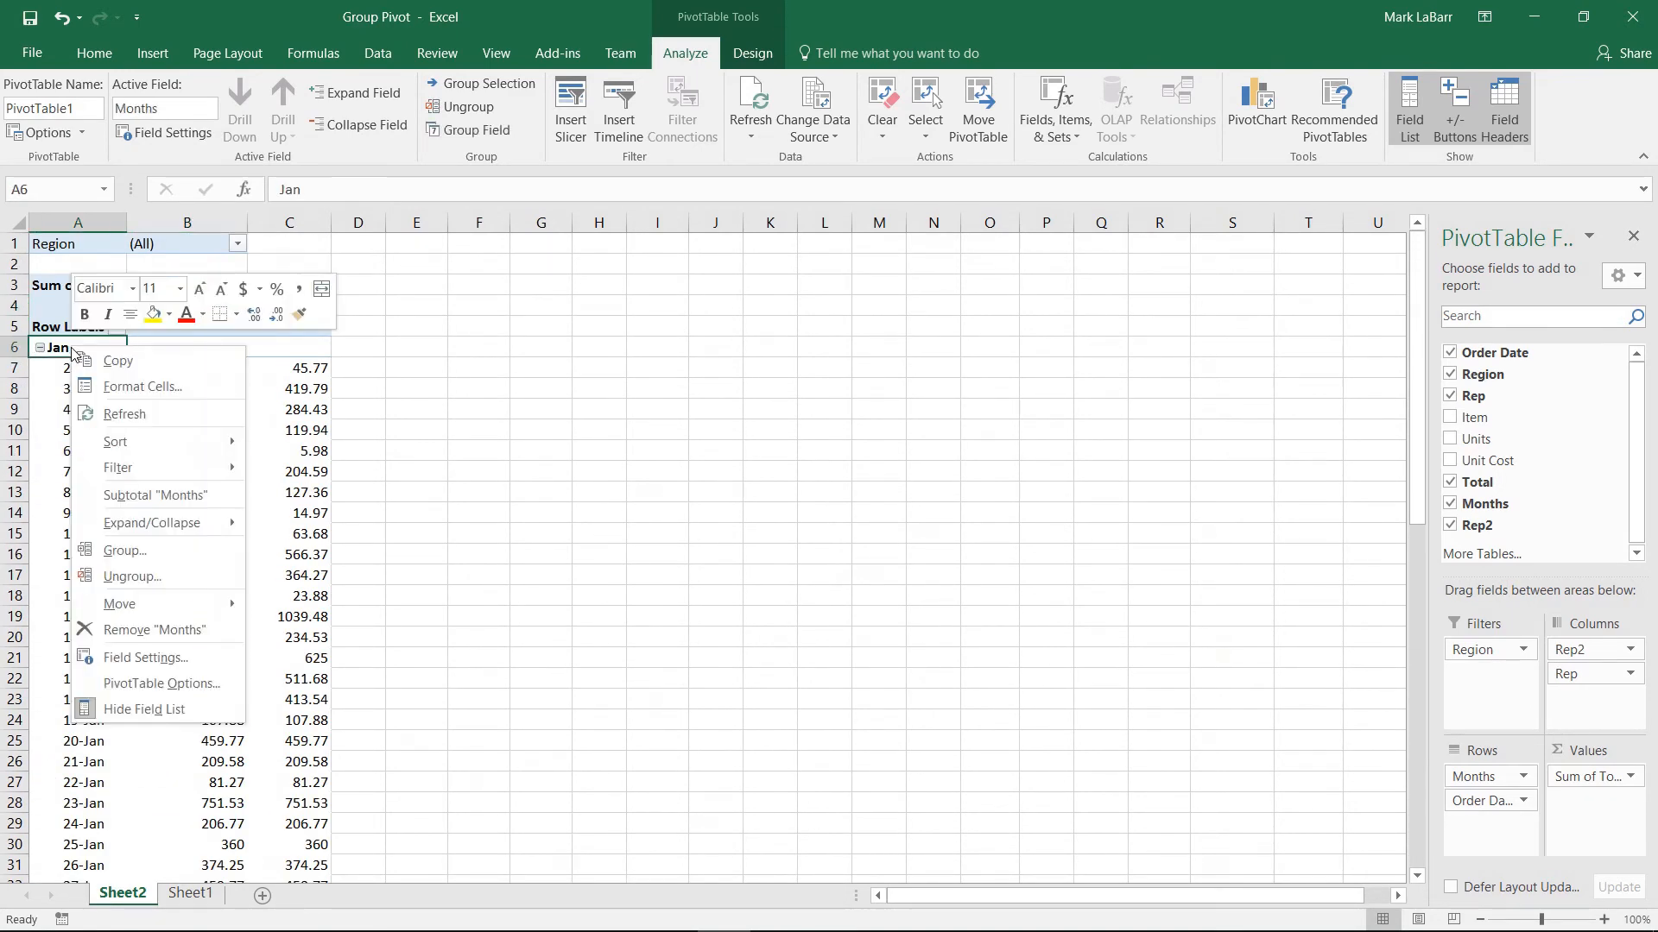
left_click(125, 549)
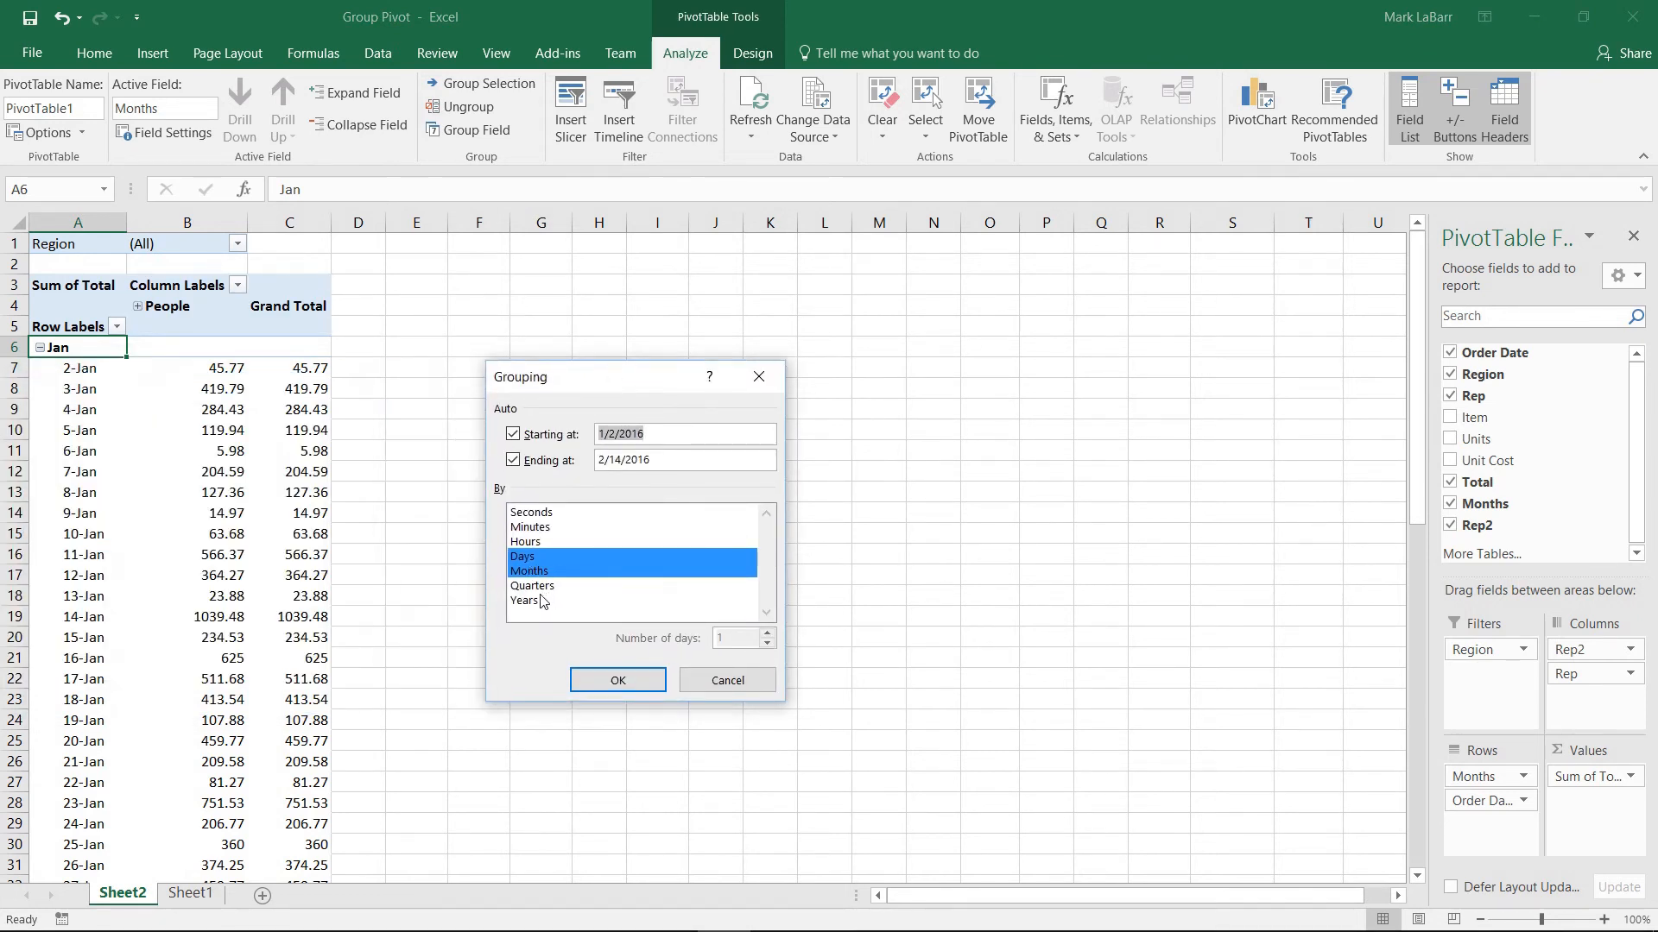
left_click(525, 601)
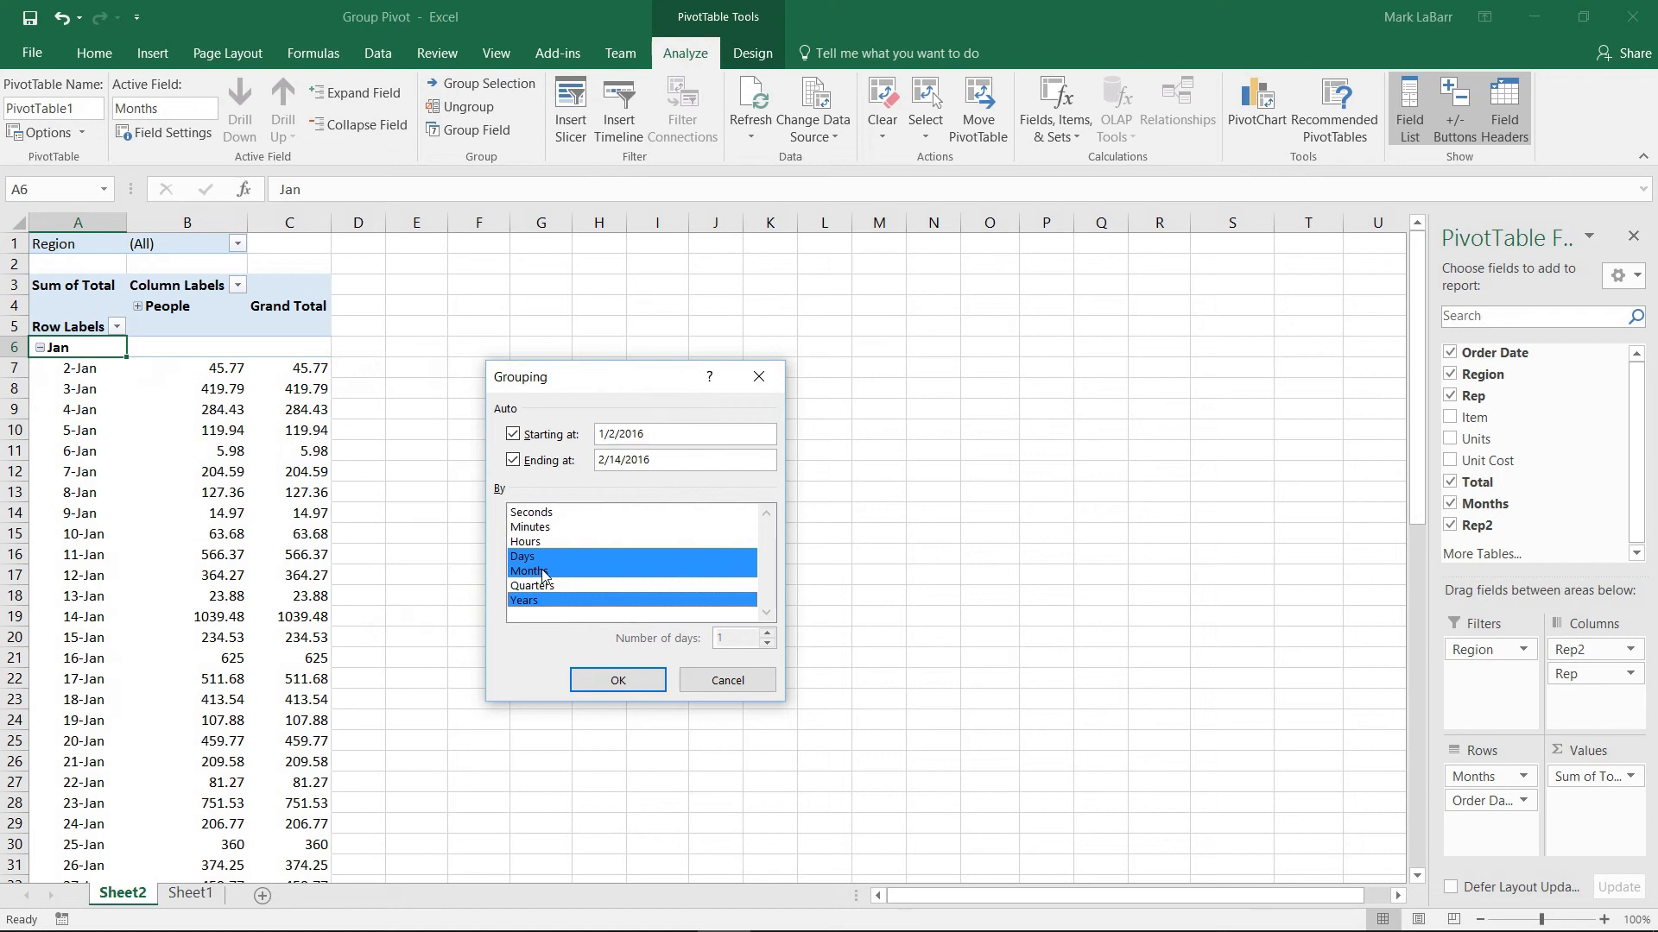
left_click(526, 572)
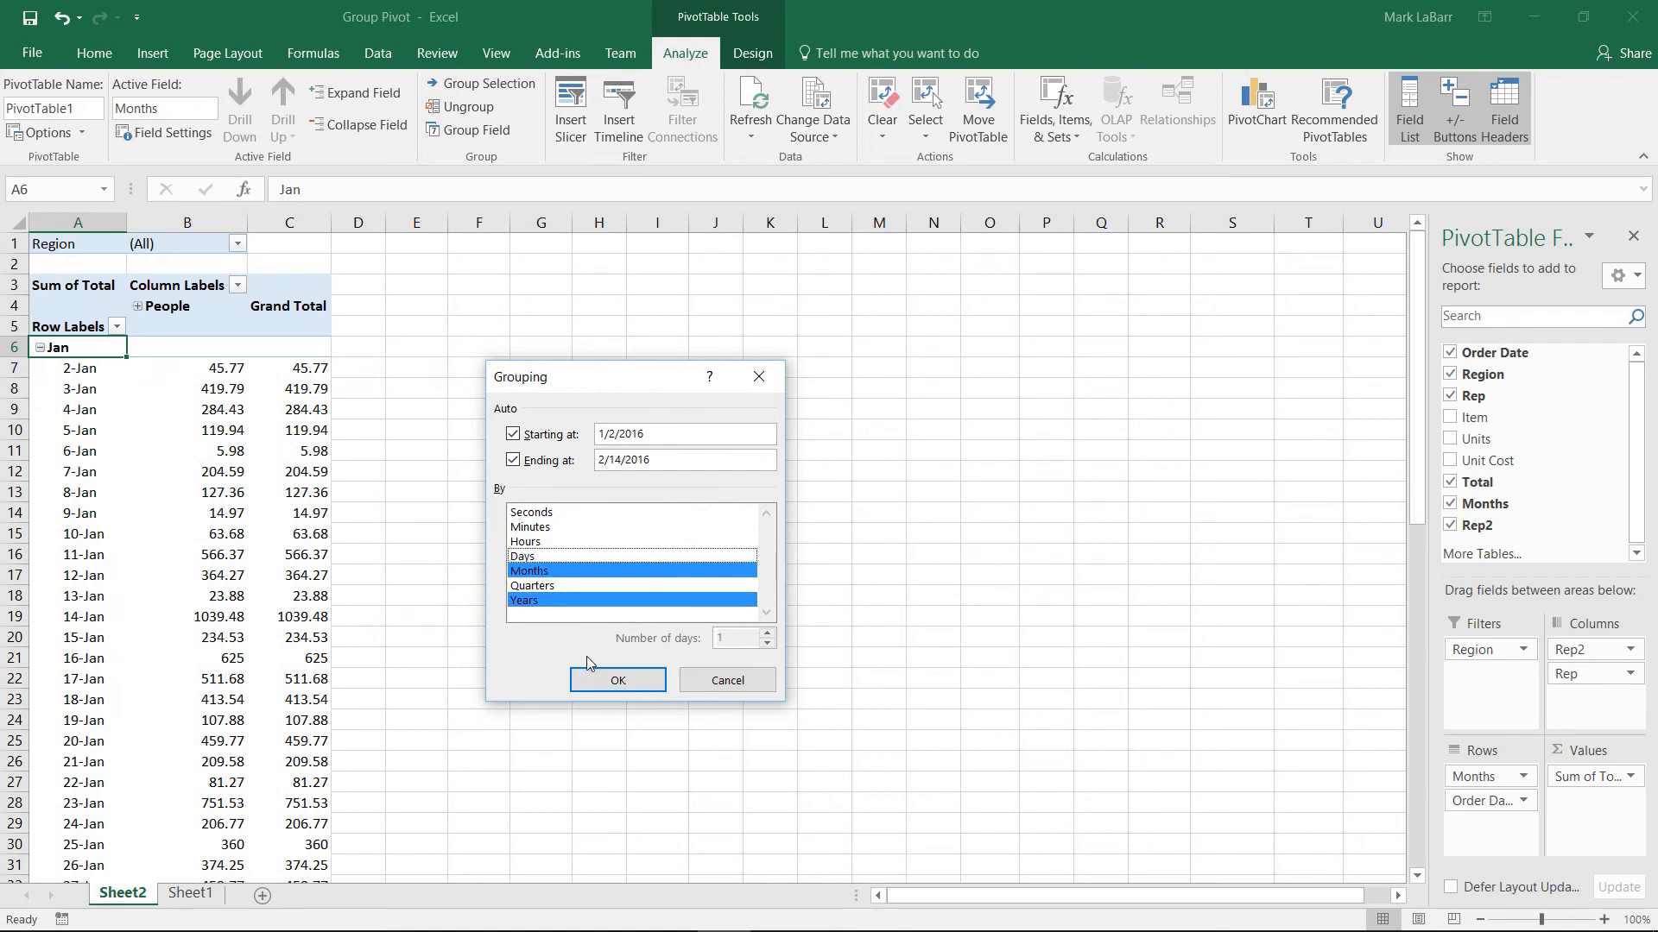
left_click(618, 680)
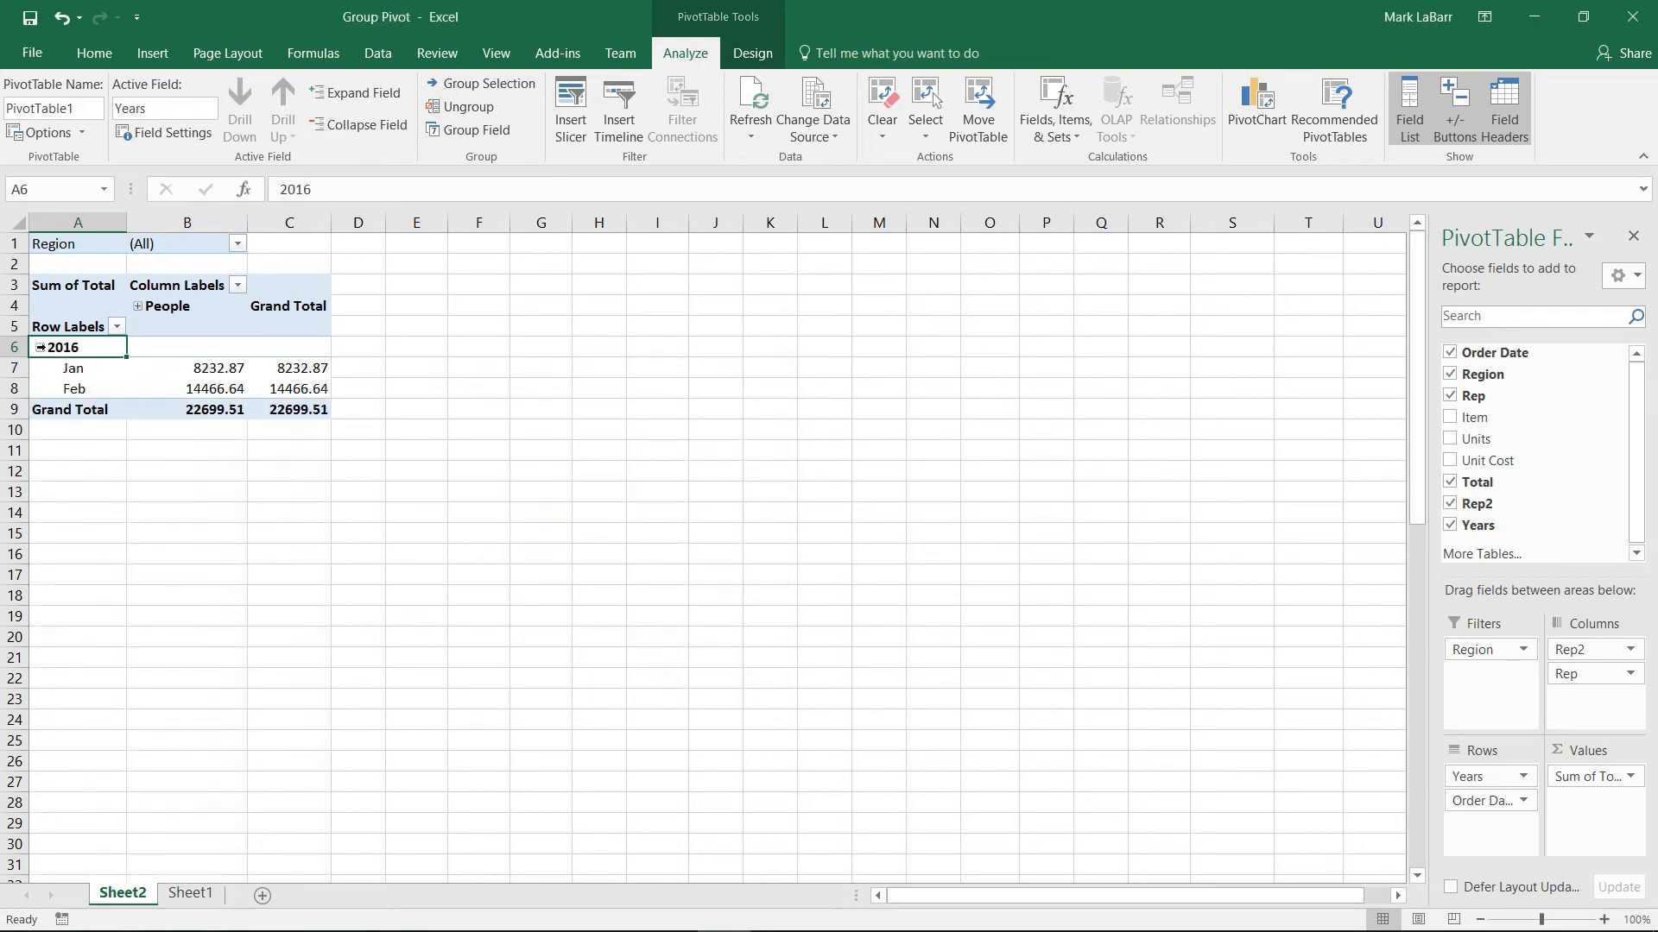
left_click(50, 347)
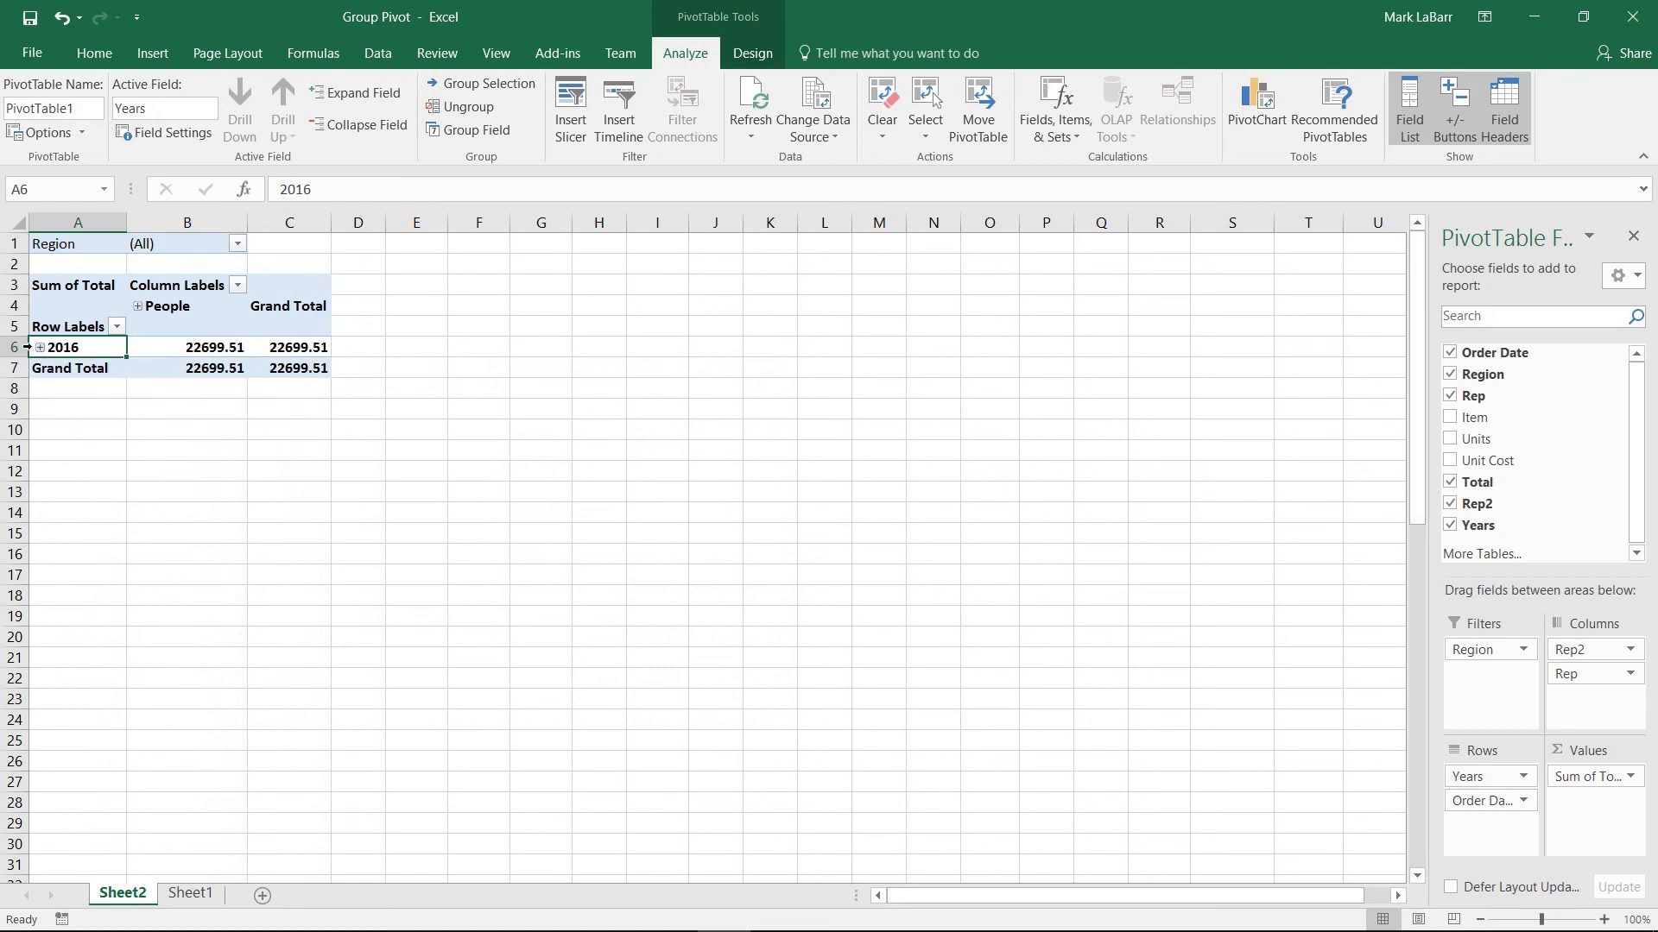
left_click(40, 347)
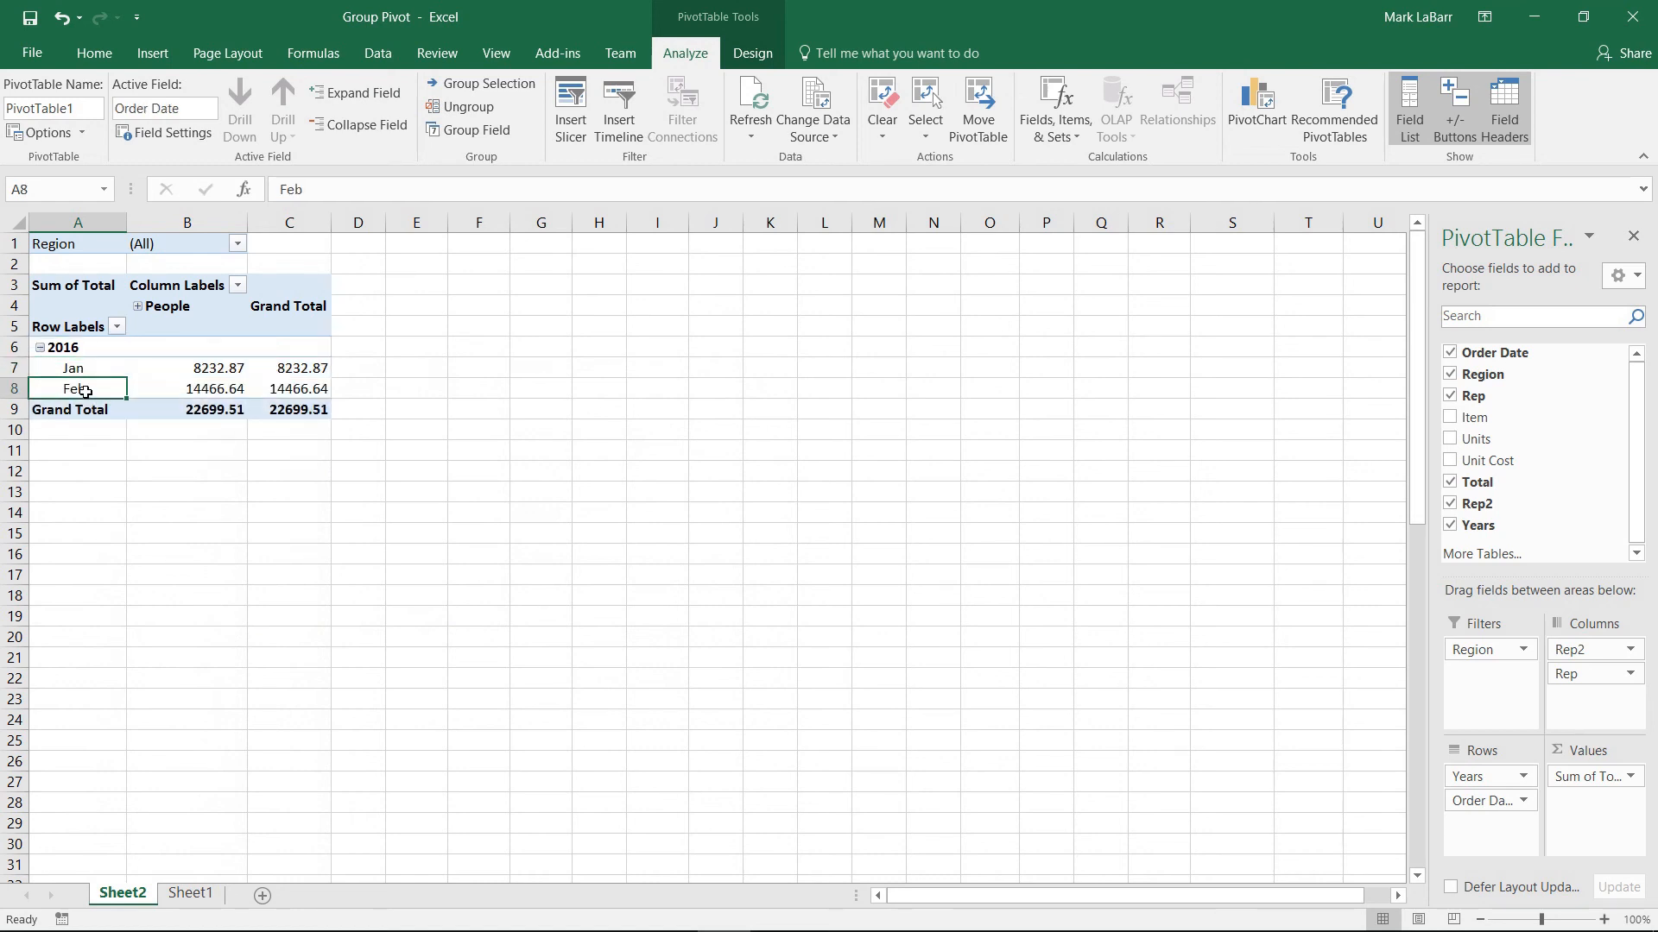
- Regroup dates by Years, Months and Days so Jan under 2016 expands into daily totals
right_click(64, 347)
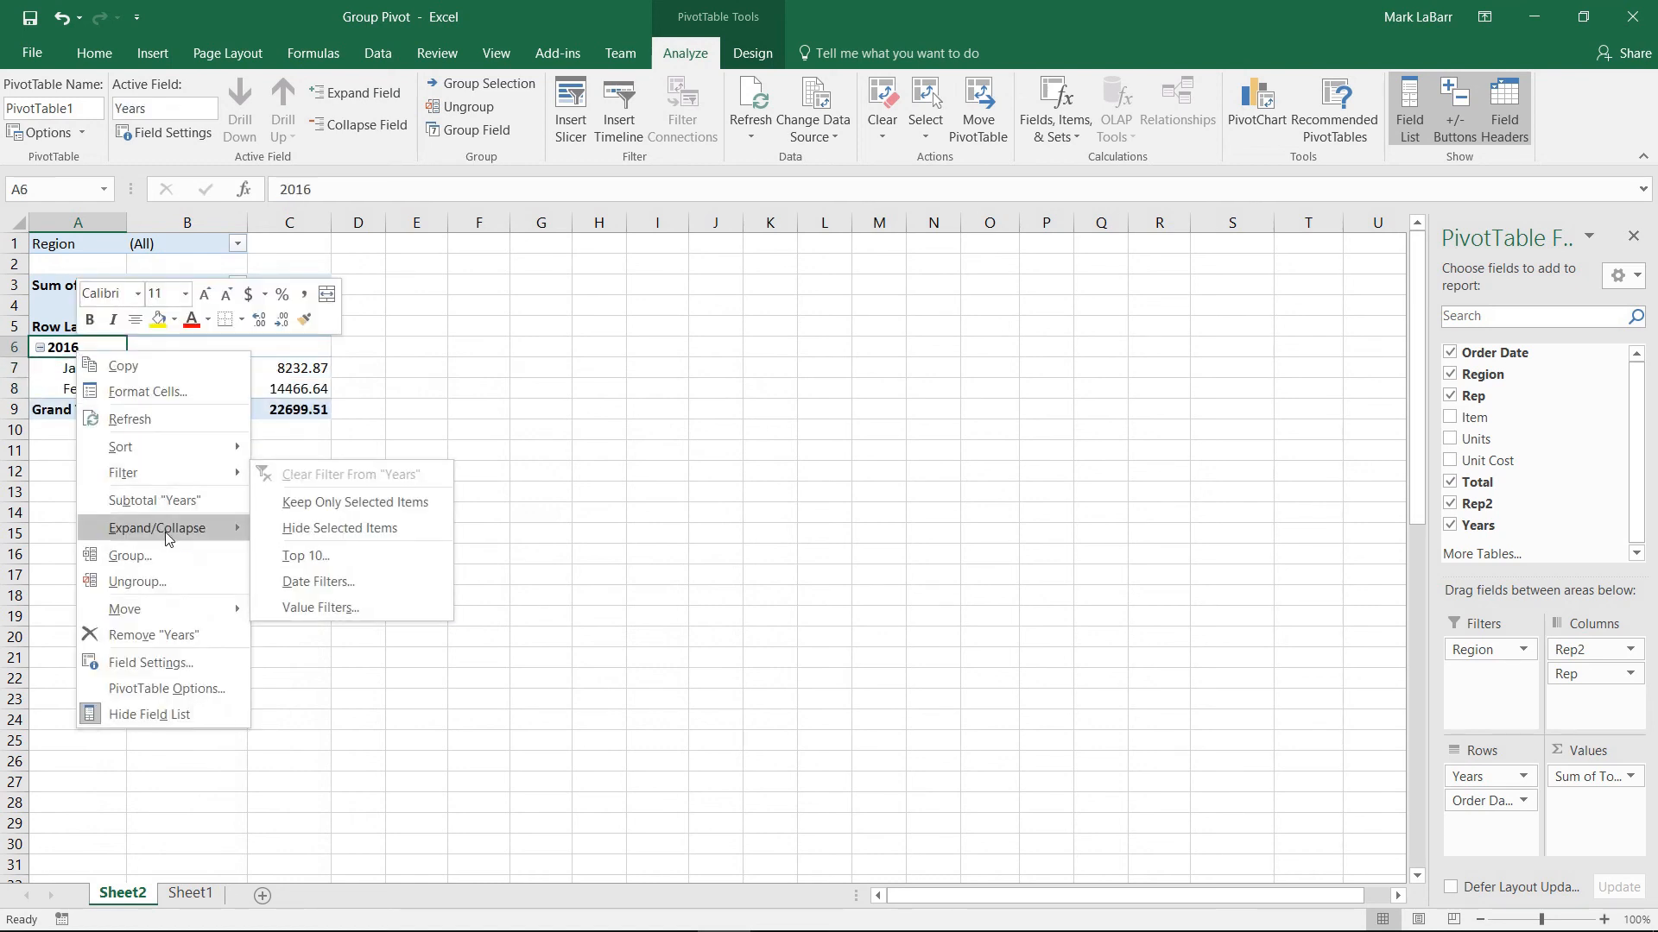
left_click(130, 554)
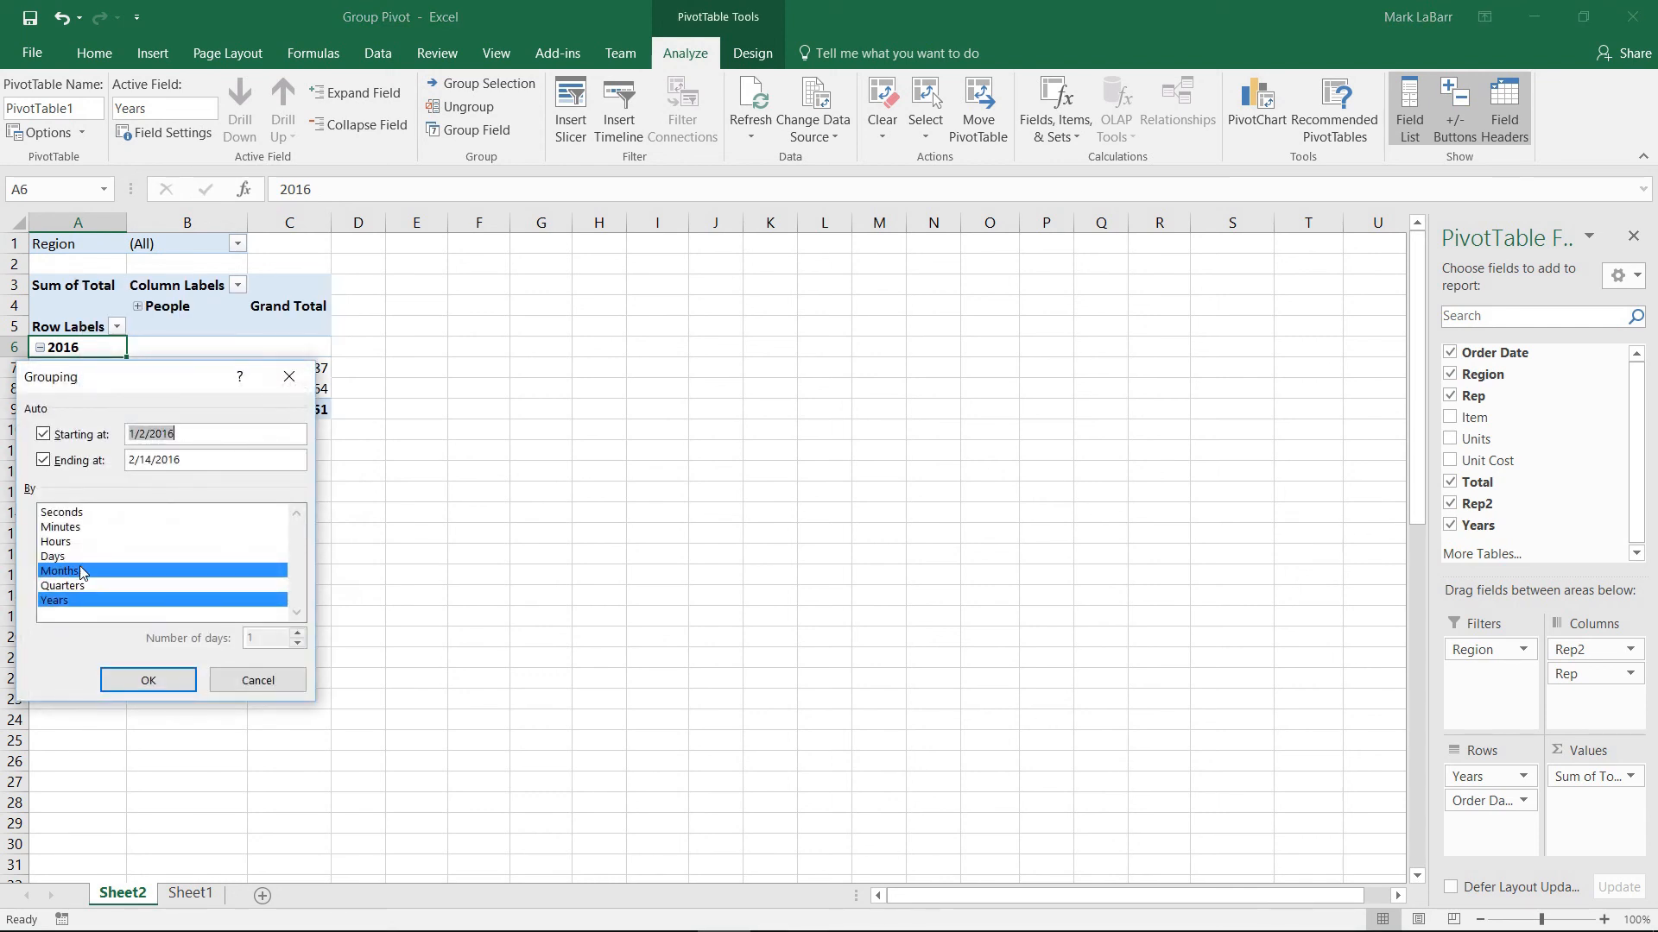
left_click(148, 680)
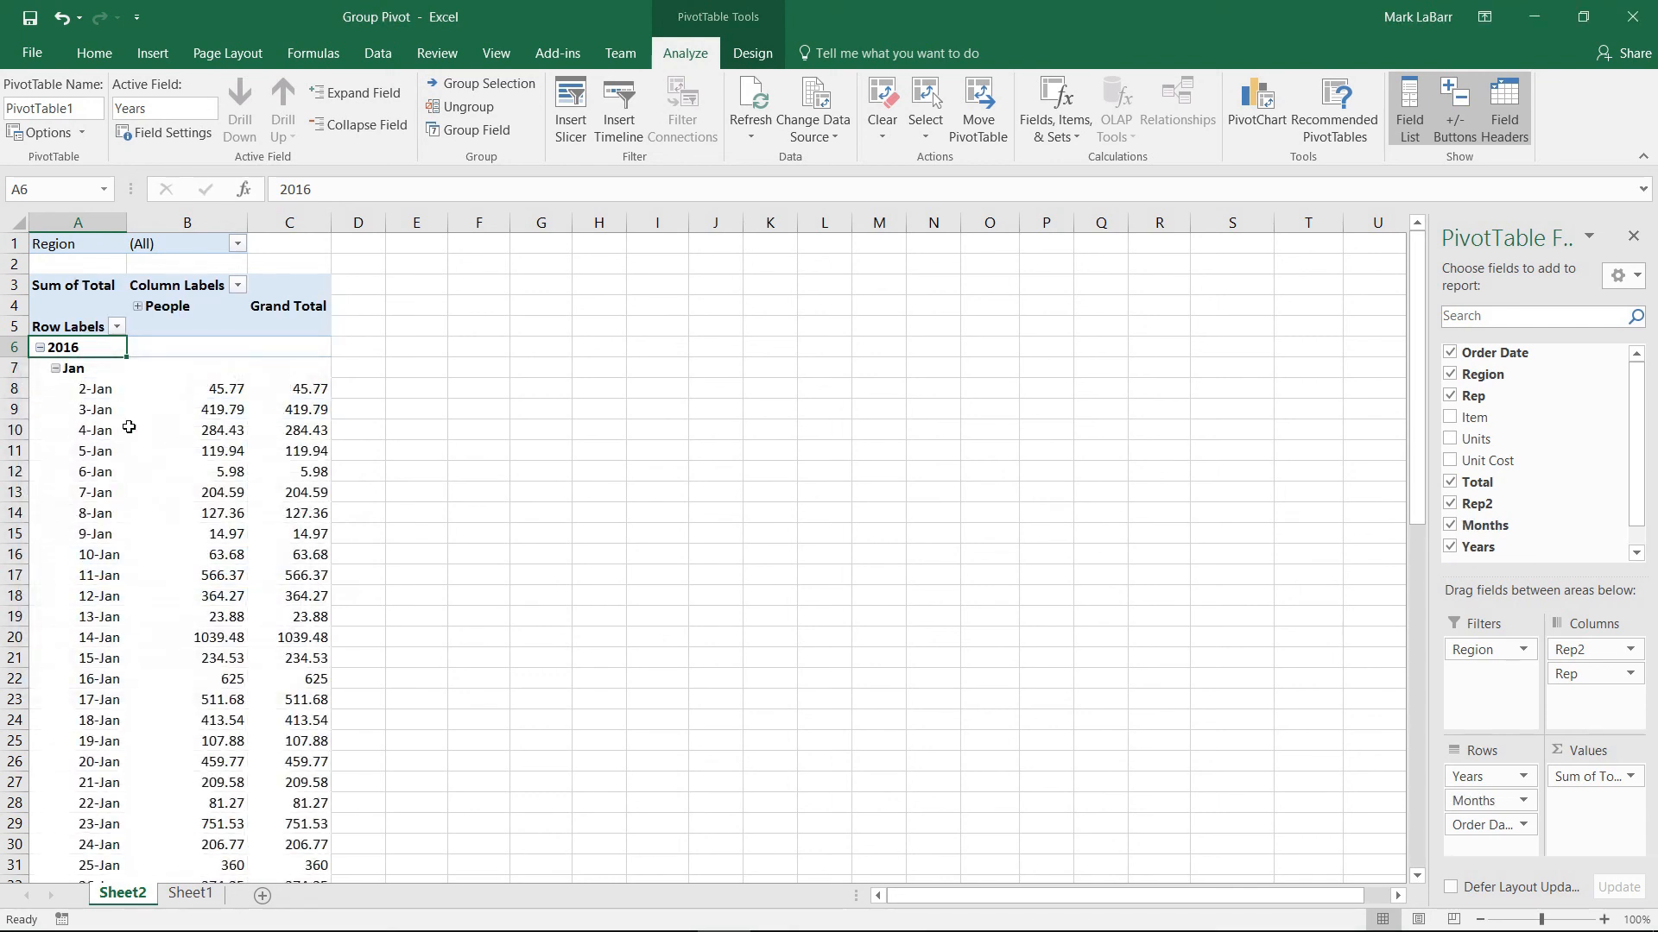
left_click(55, 368)
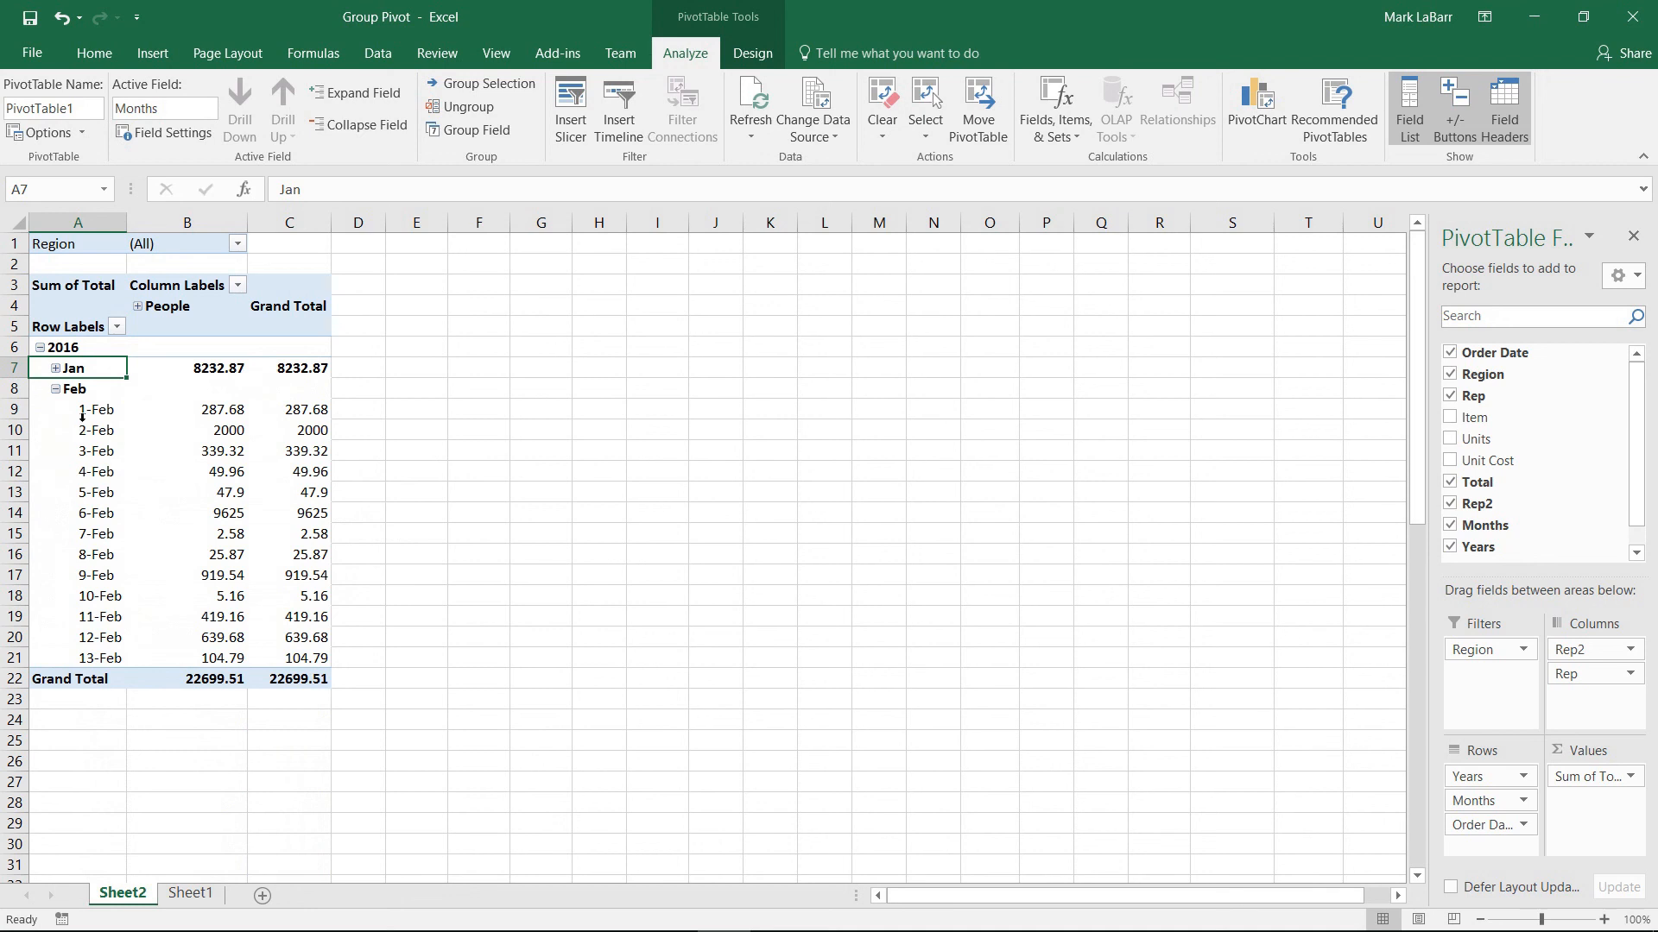
left_click(59, 368)
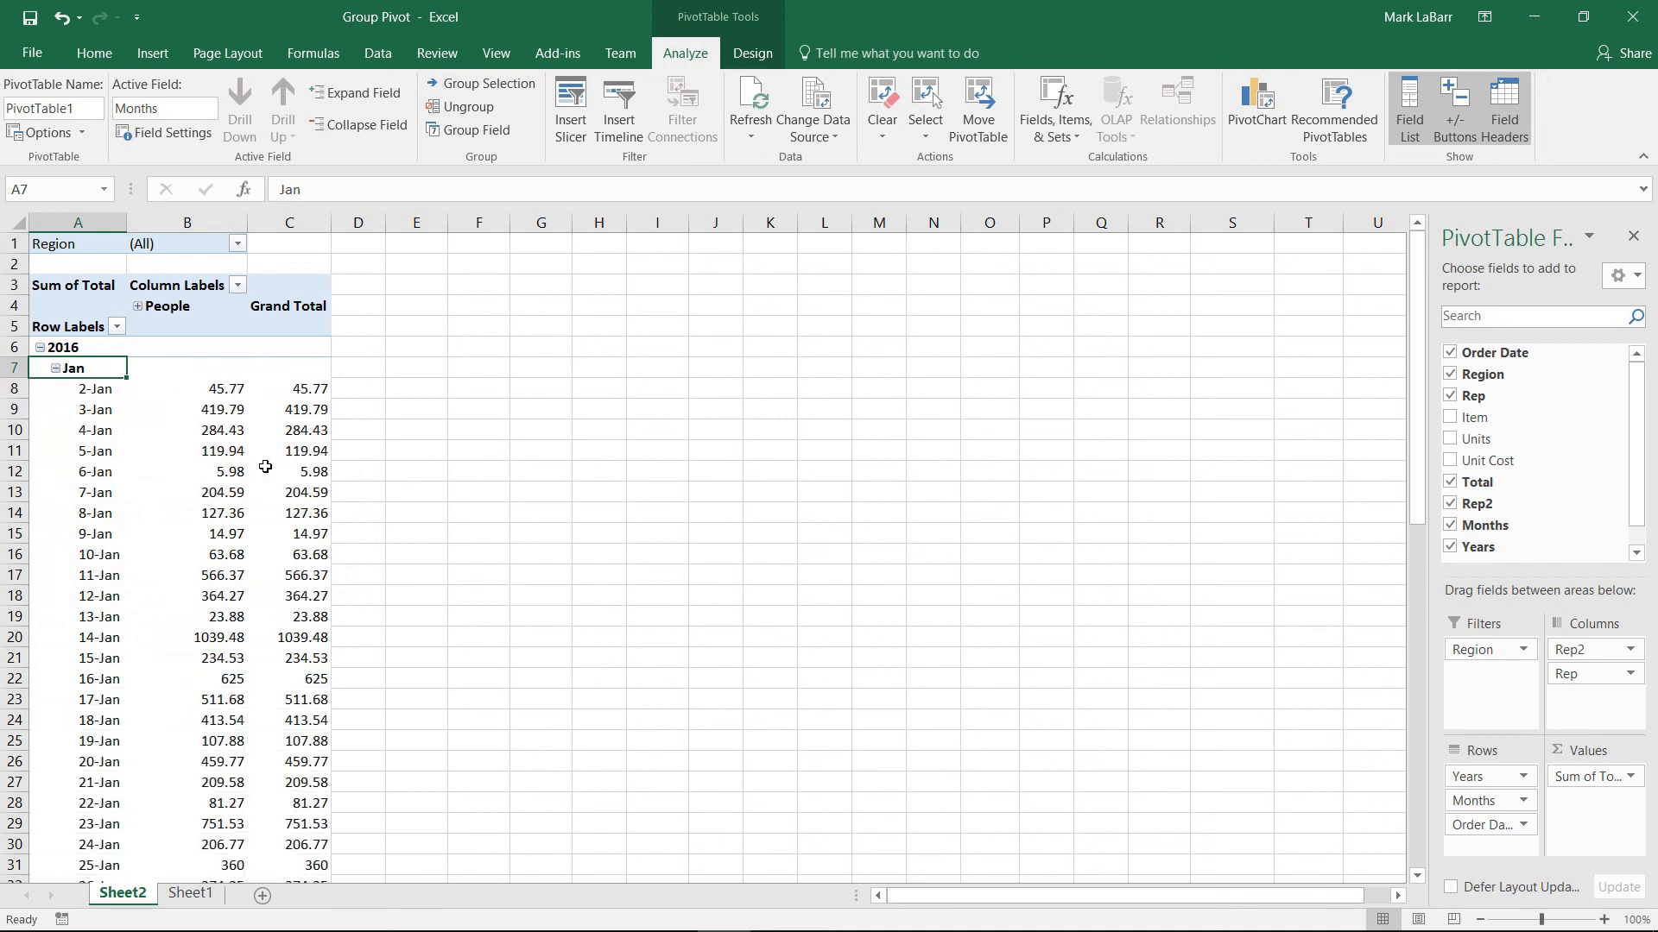